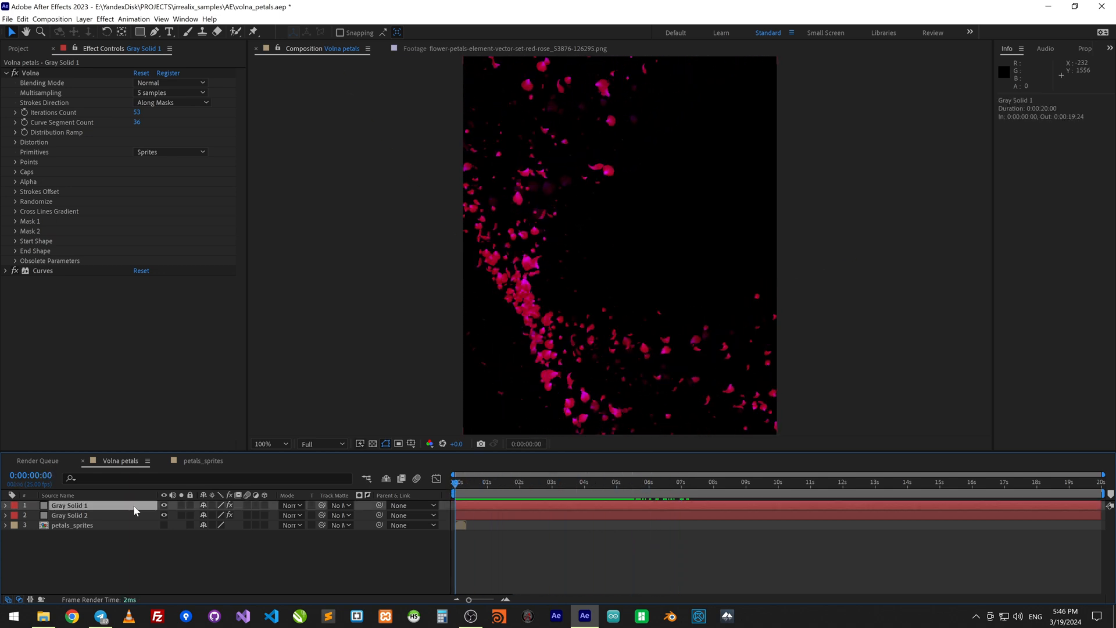
Step: Switch to Chrome and run a Shutterstock search for 'petals'
click(26, 72)
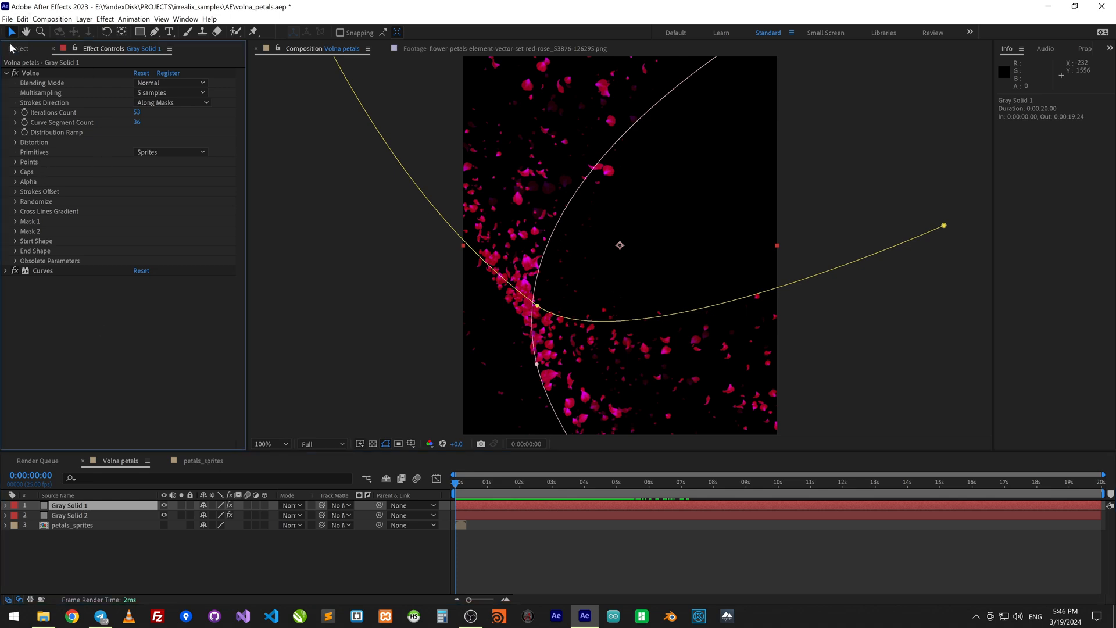
click(18, 49)
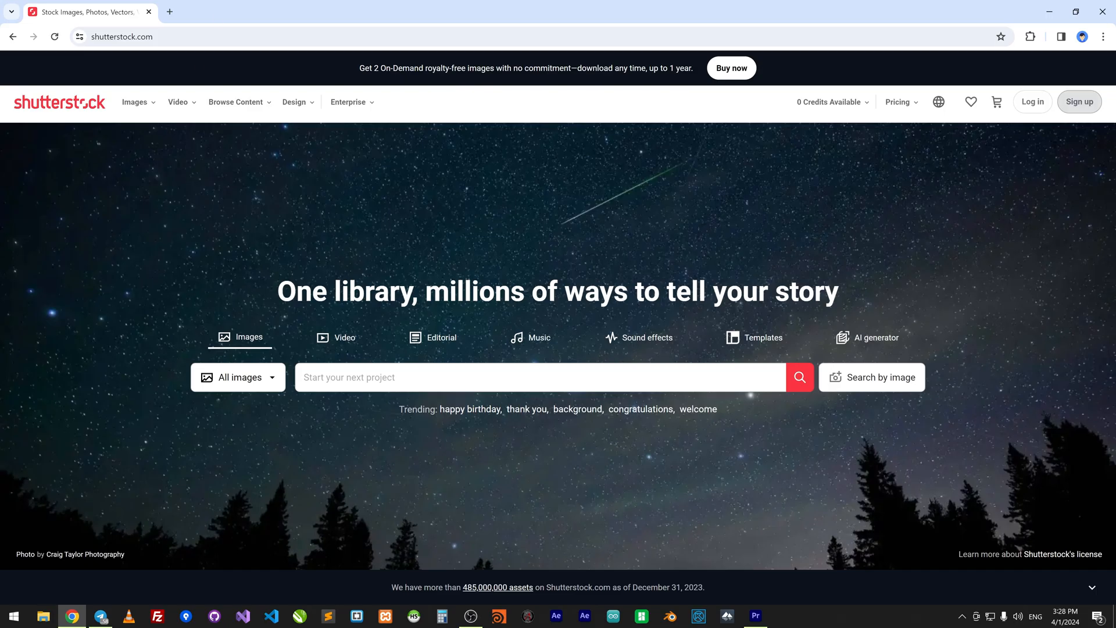
click(120, 36)
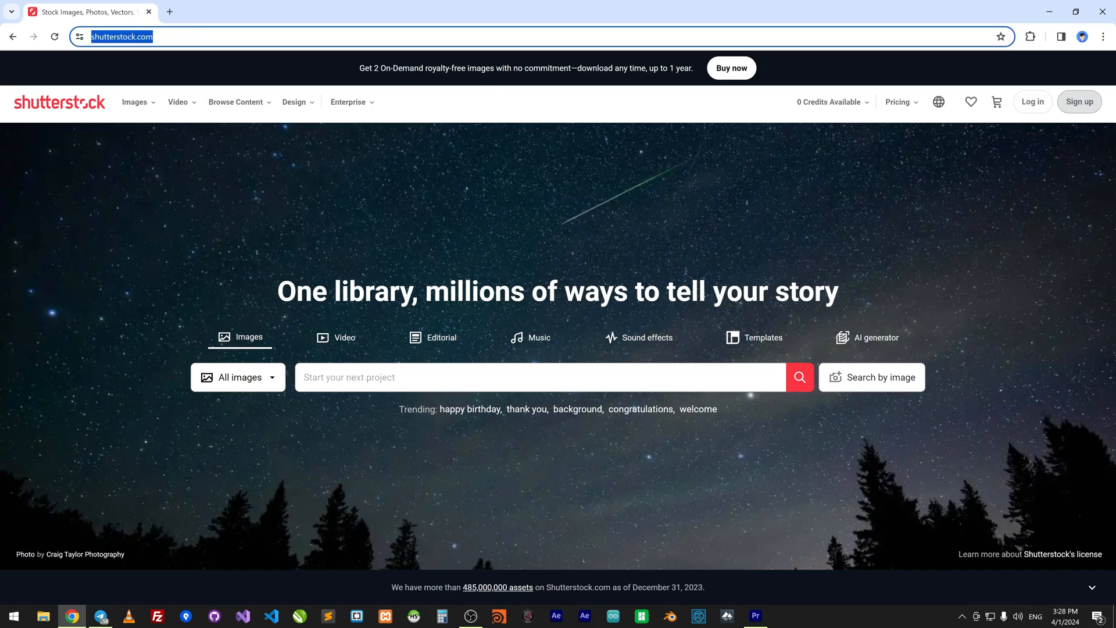
text(p)
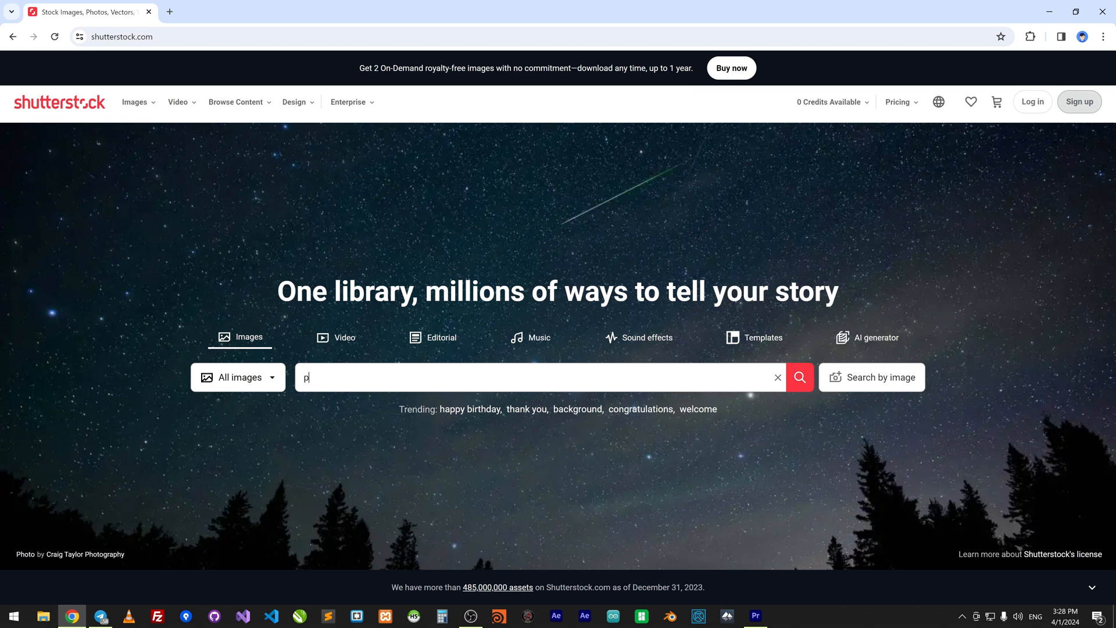
text(etals)
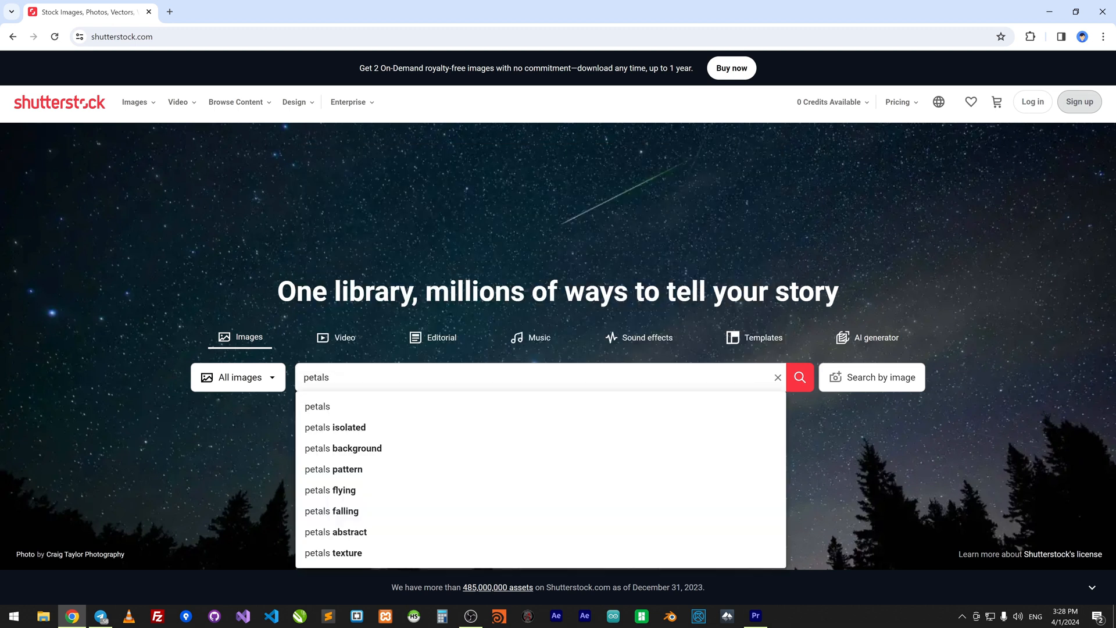
click(799, 377)
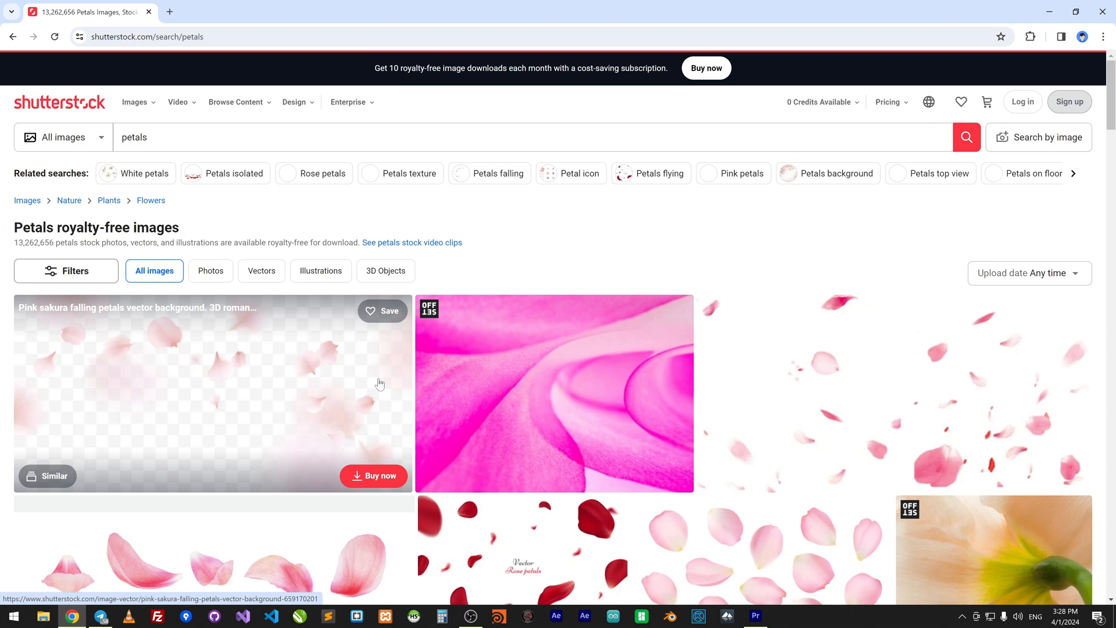
Step: Browse the results and open the red rose petals isolated on white vector page
scroll(down, 3)
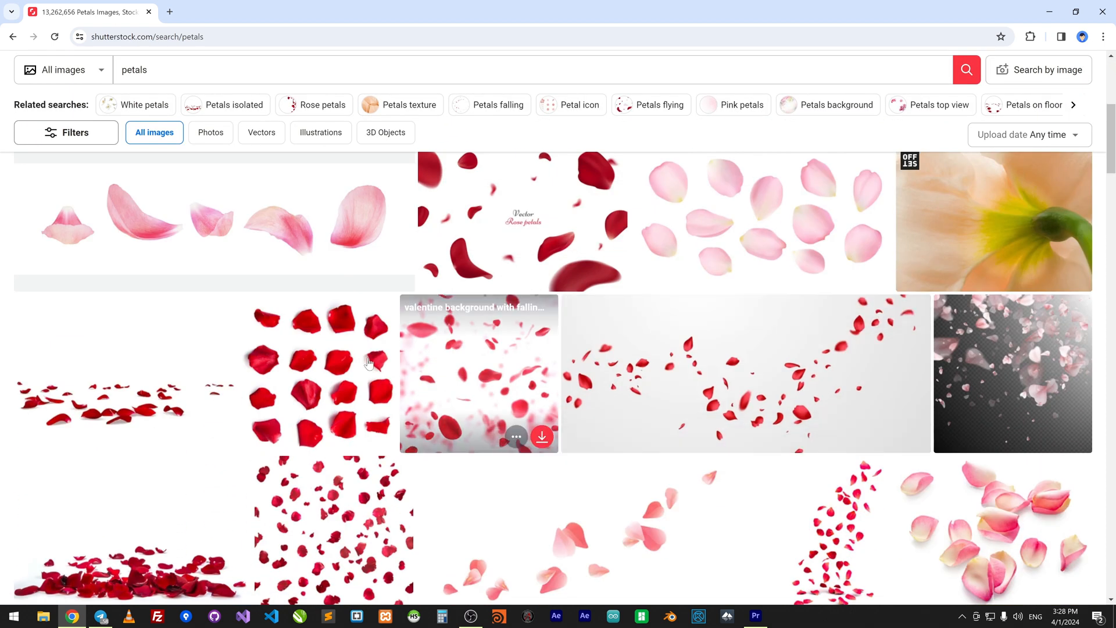
scroll(down, 3)
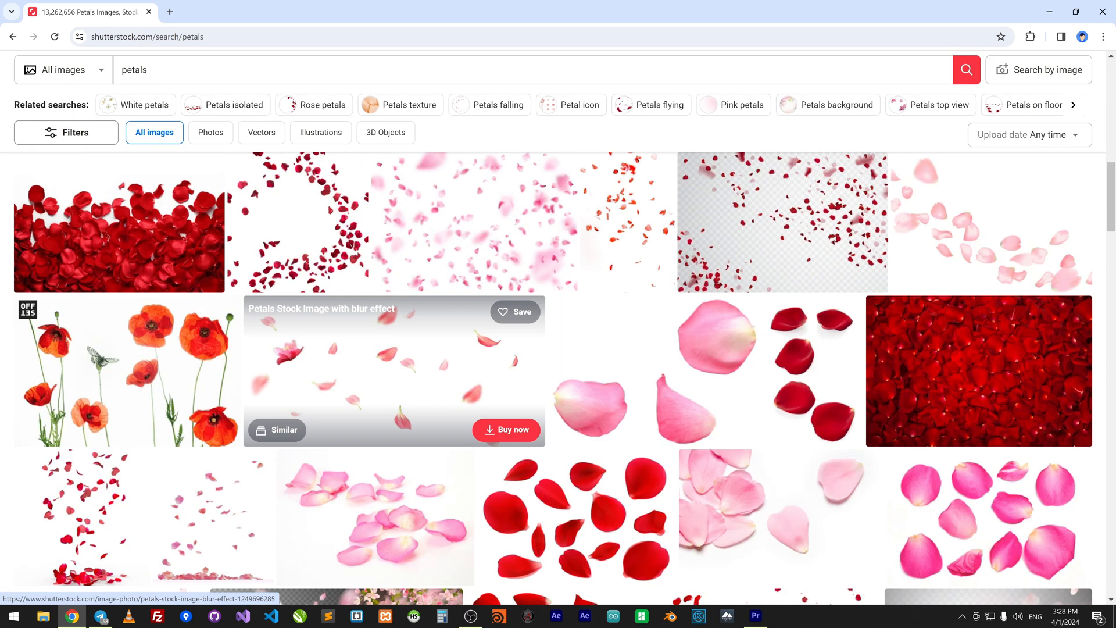
scroll(down, 3)
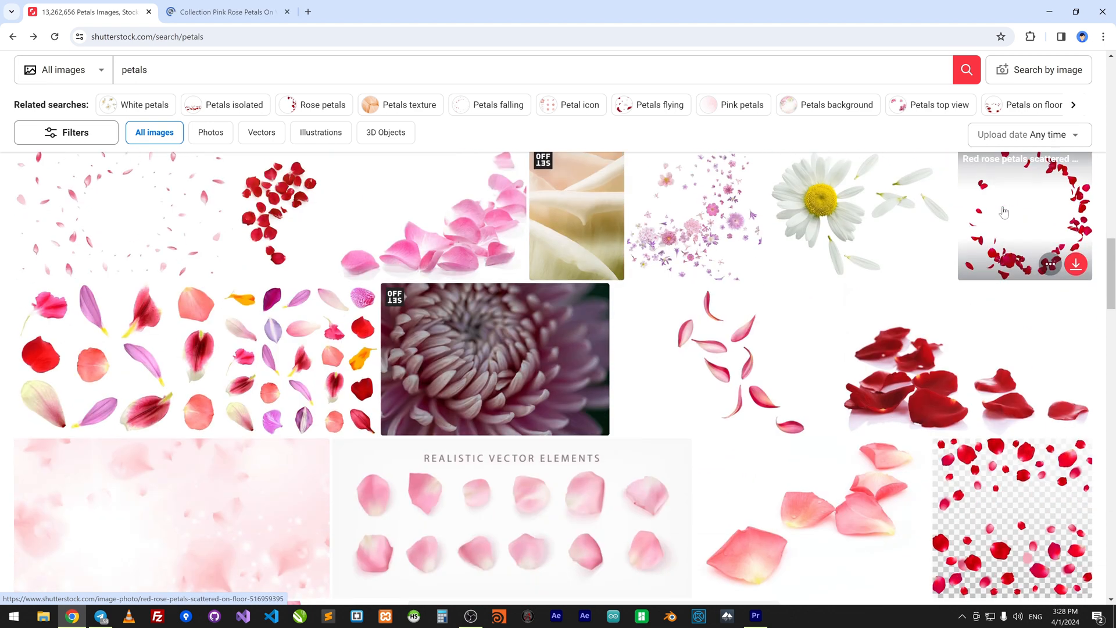
scroll(down, 3)
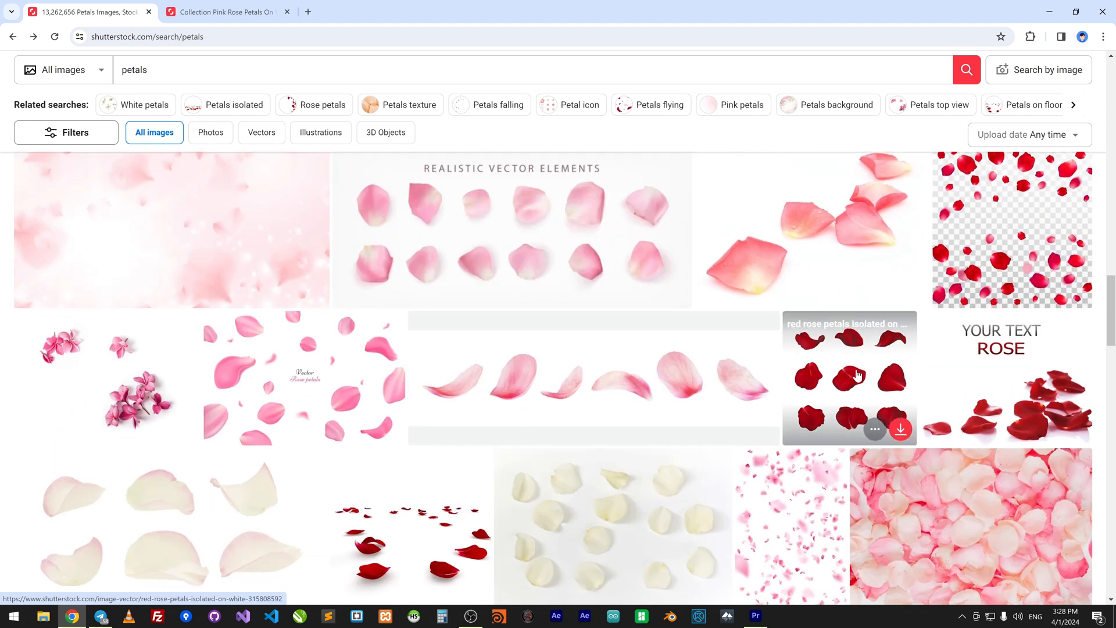
click(855, 376)
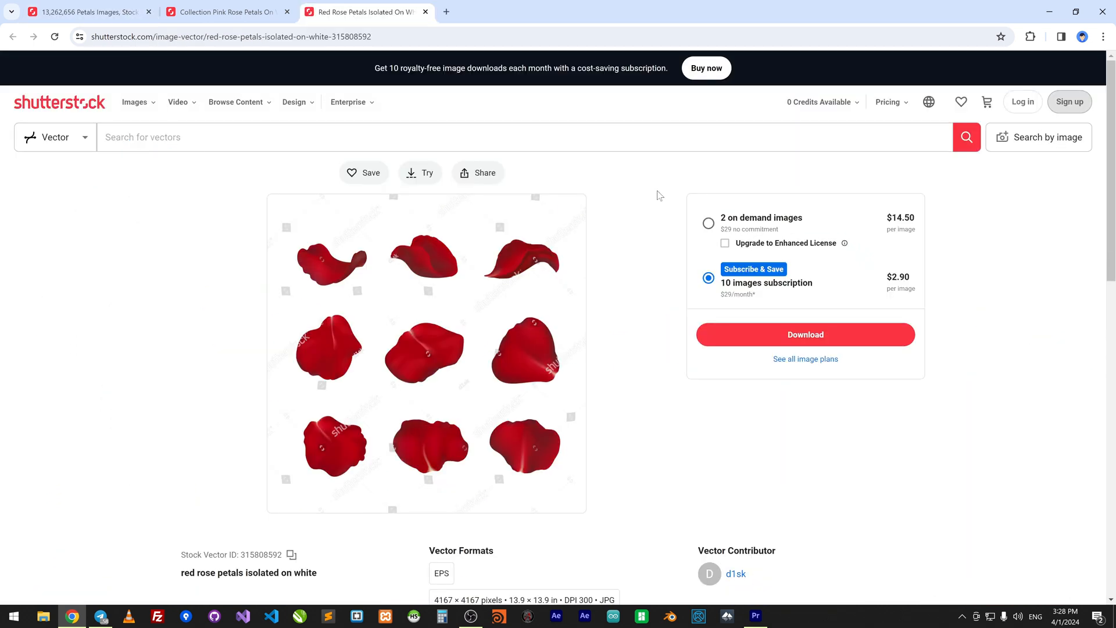
Step: Return to After Effects and open the petals_sprites composition from the Project panel
click(584, 616)
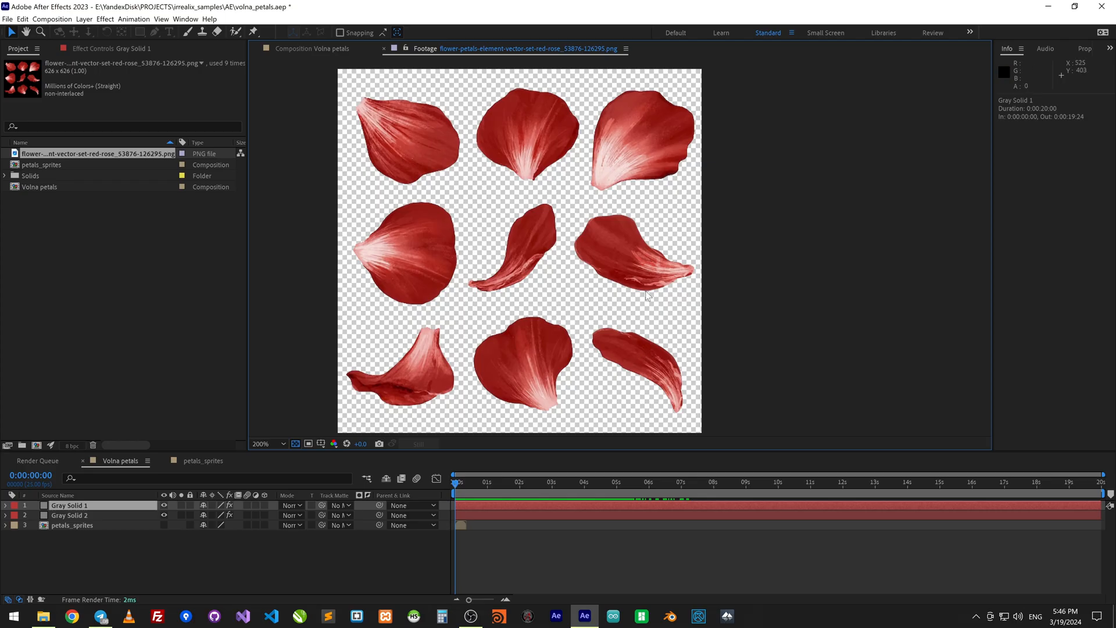
click(37, 165)
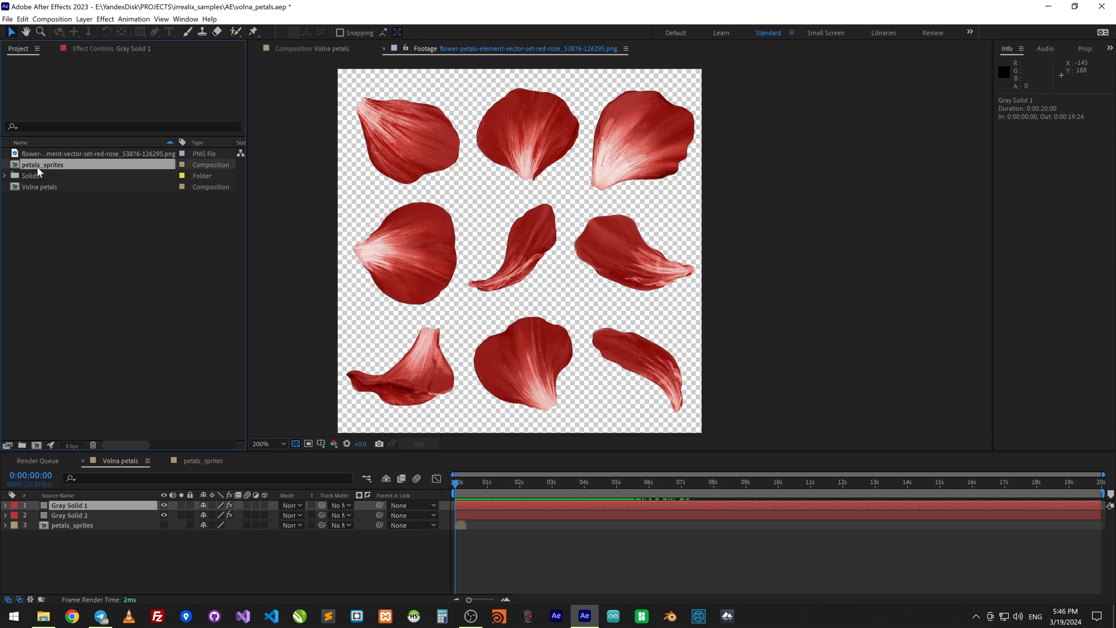
double_click(41, 165)
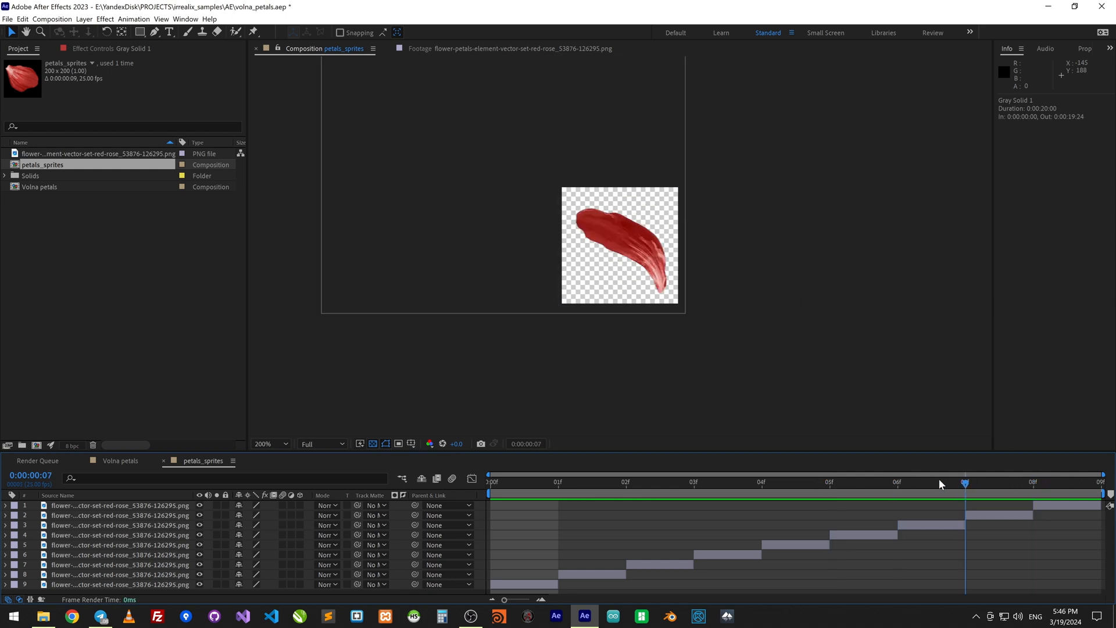
Step: Review the petals_sprites Composition Settings (200-pixel square) and close them unchanged
click(43, 19)
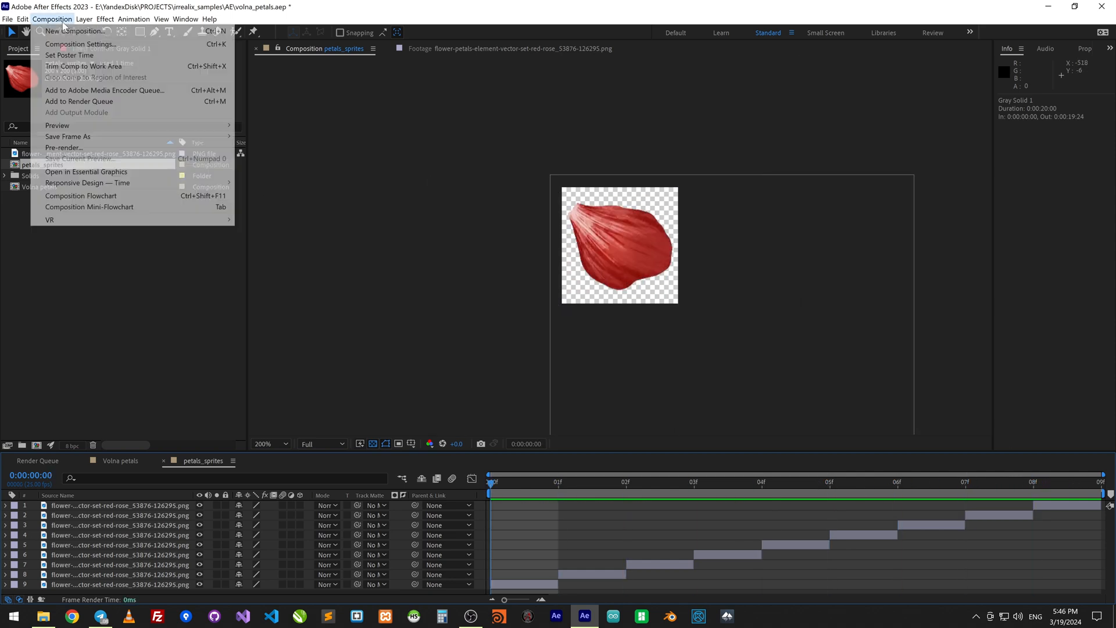
click(79, 44)
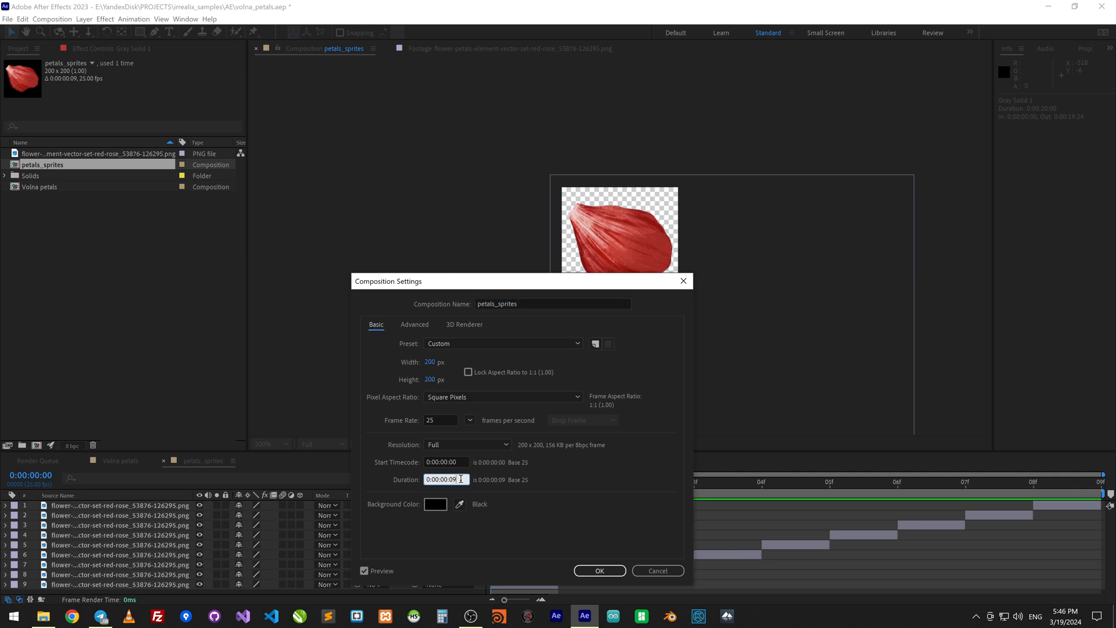
click(600, 570)
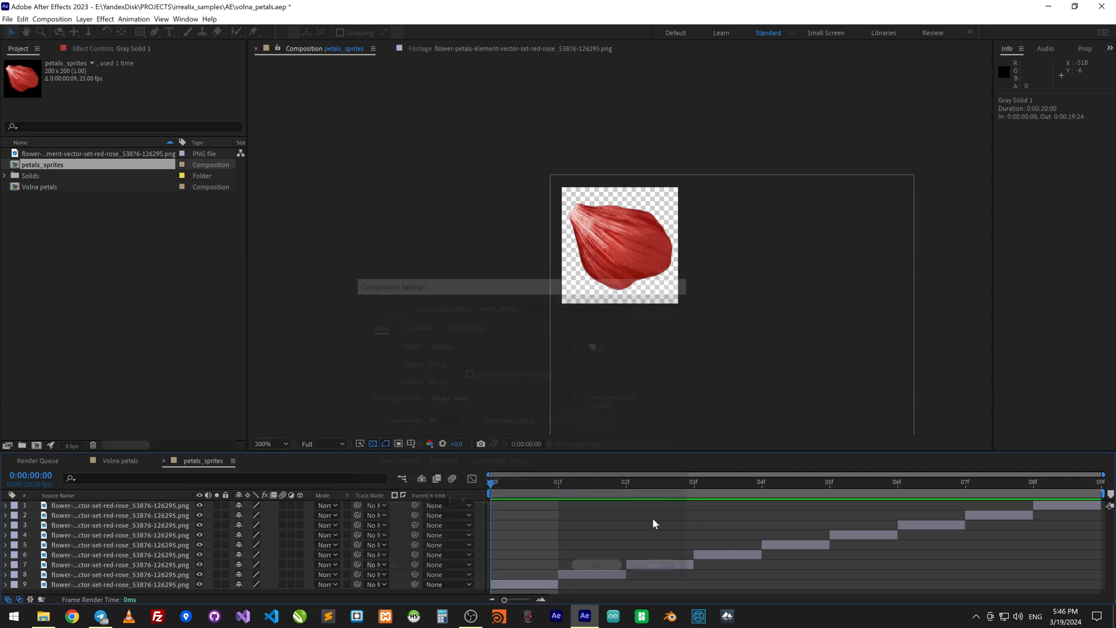
Step: Create a new HD 1920x1080 25 fps composition with duration 0:00:20:09
click(38, 20)
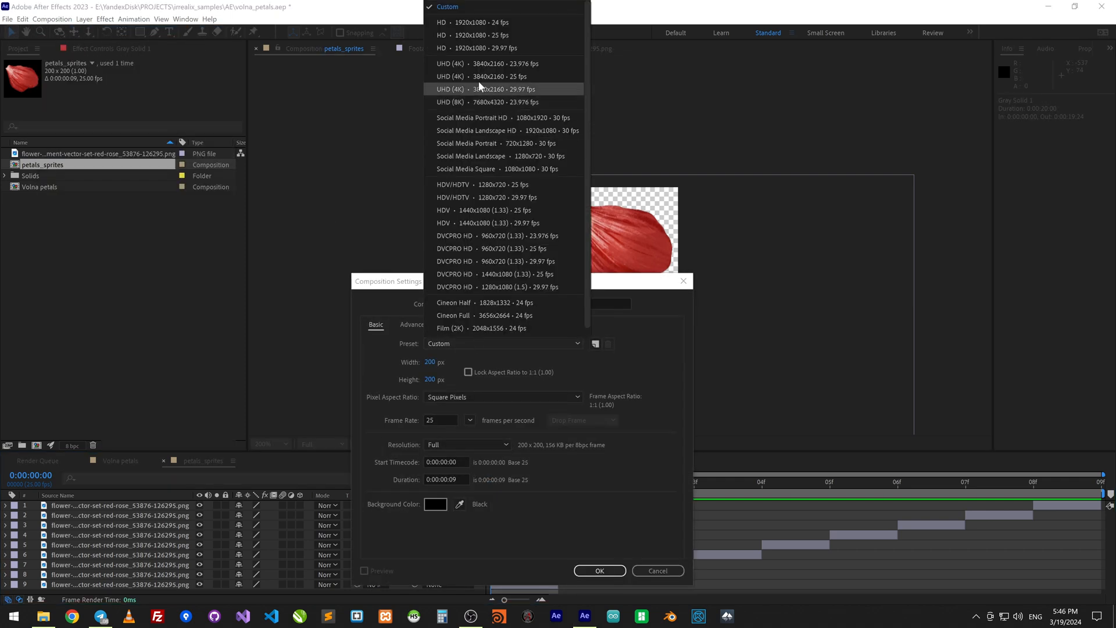
click(477, 33)
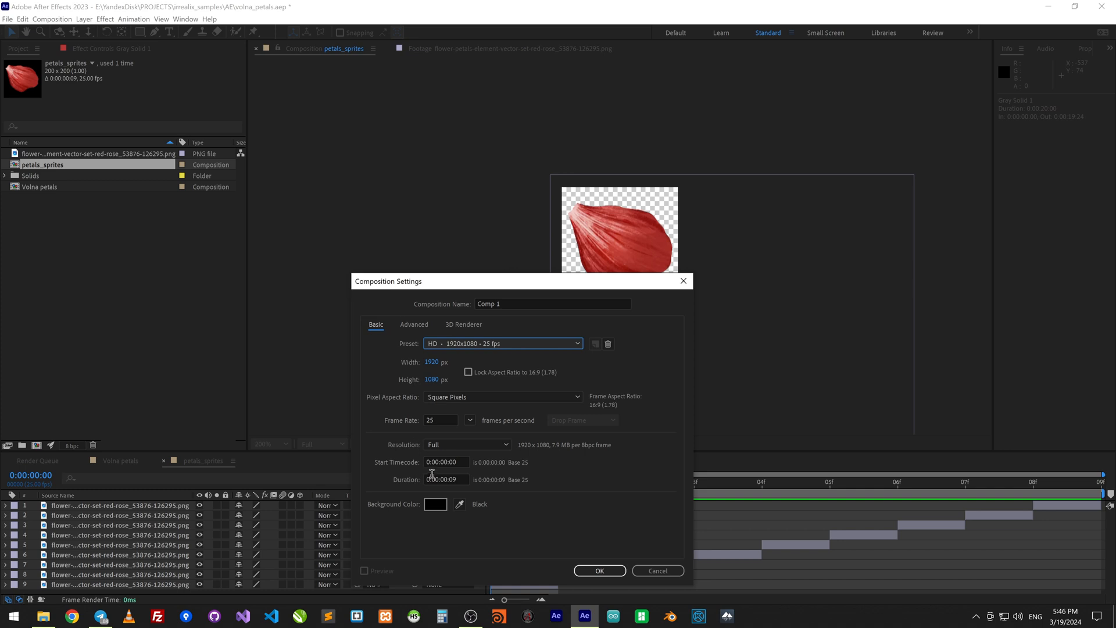
text(0:00:20:09)
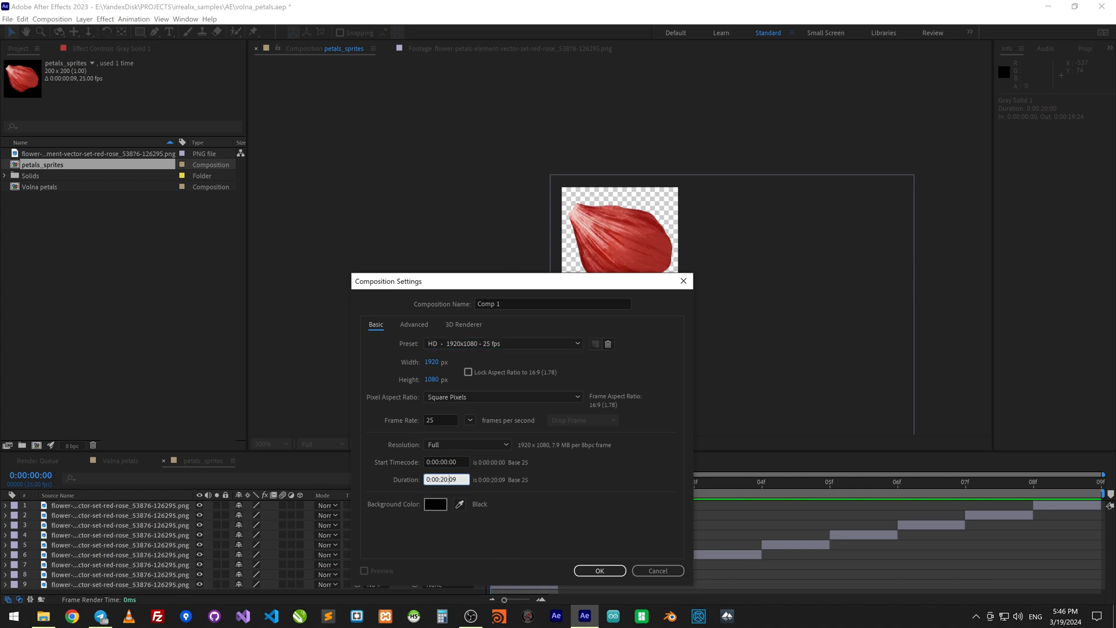
click(600, 569)
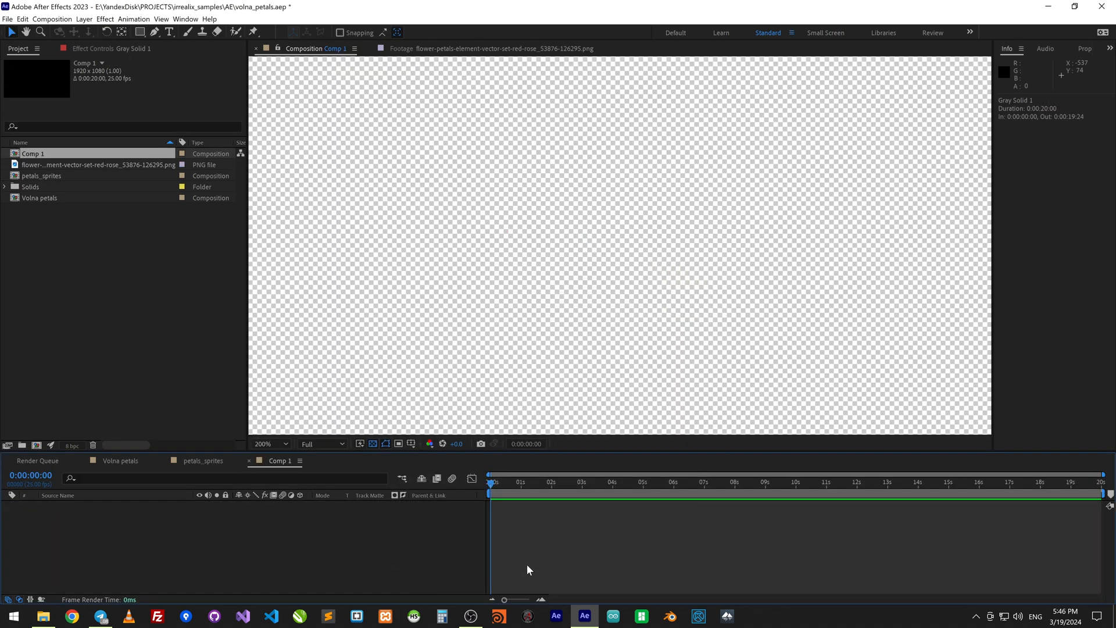
Step: Start a new solid layer for the composition and name it Volna
click(372, 444)
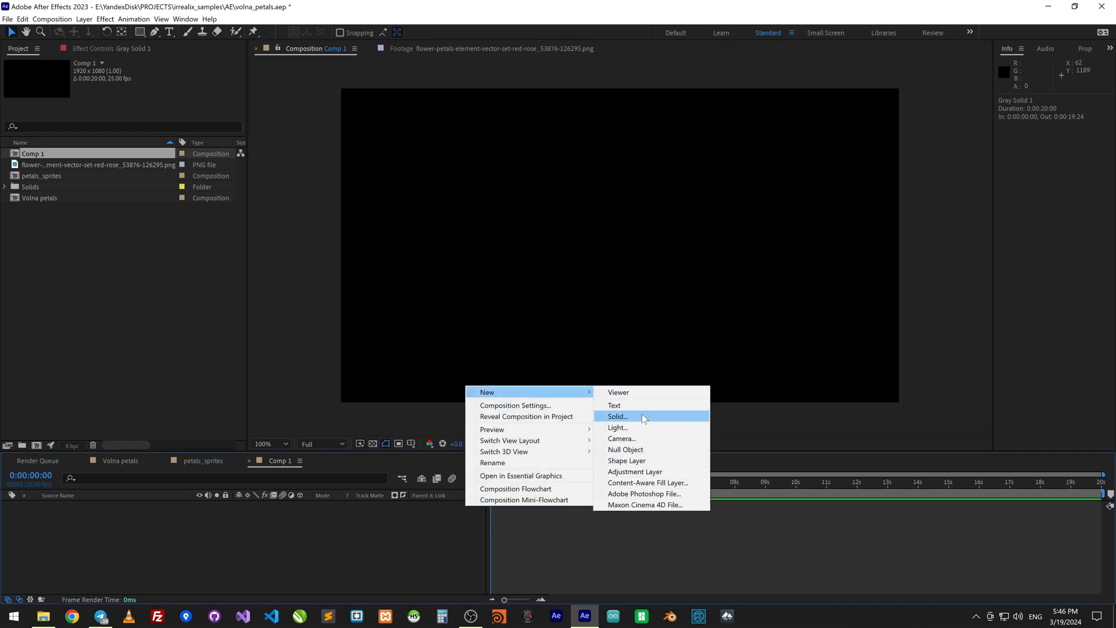
click(617, 416)
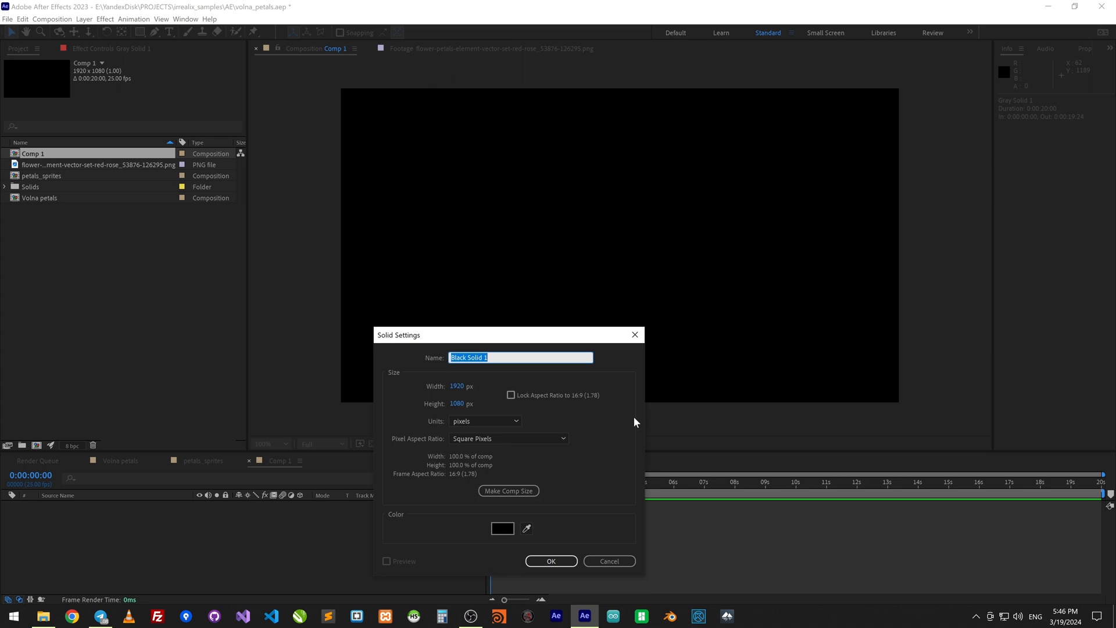
text(Volna)
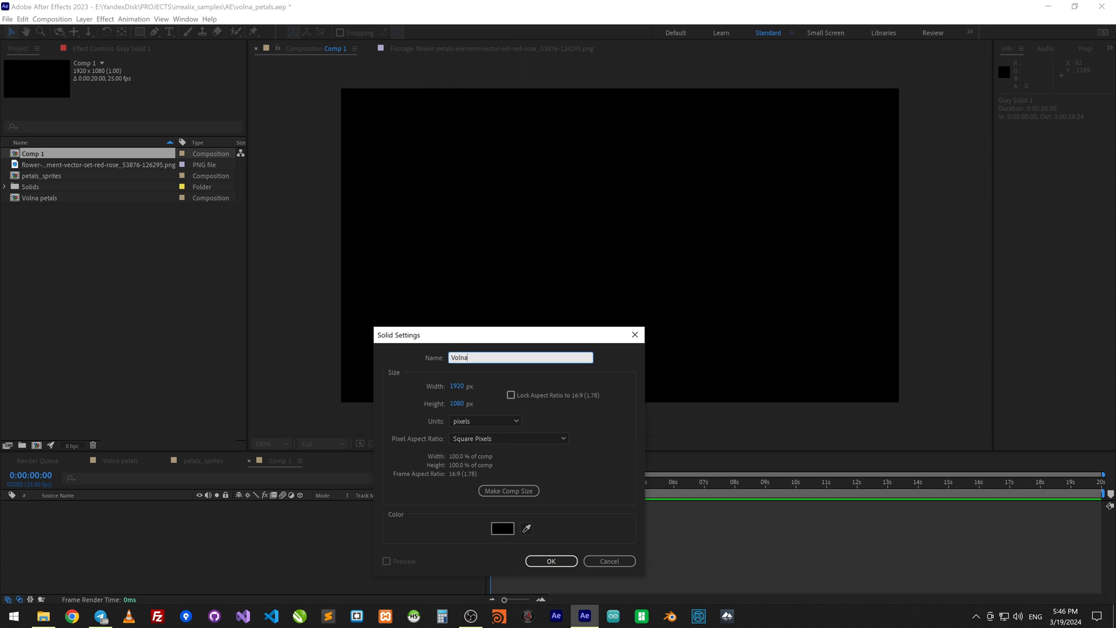
Step: Create the black Volna solid and select the Volna with petals layer for mask drawing
click(551, 561)
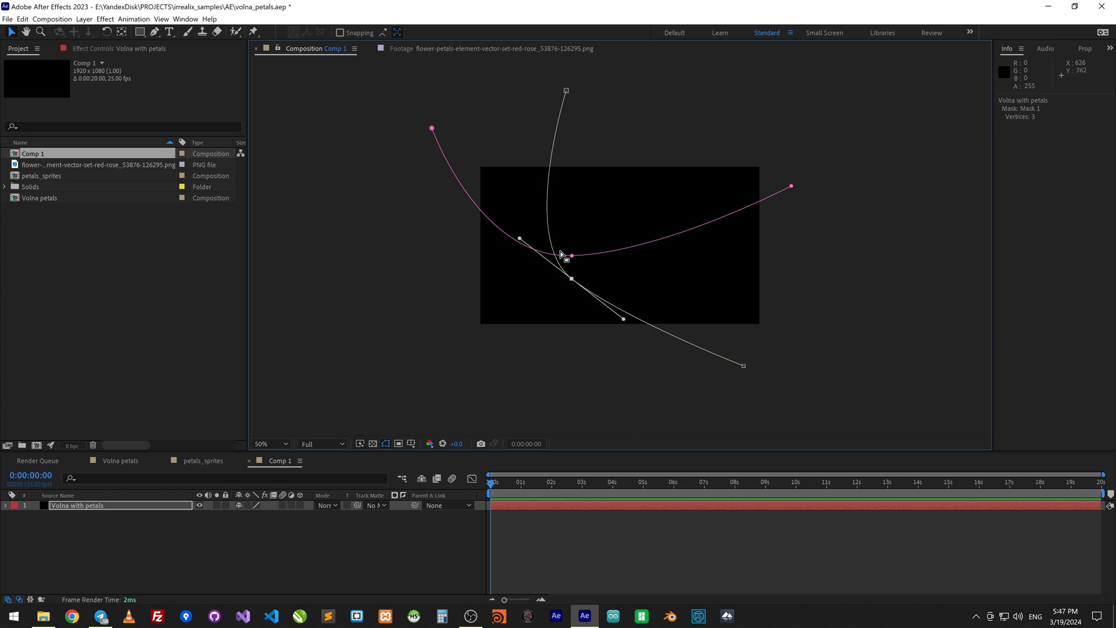
click(77, 504)
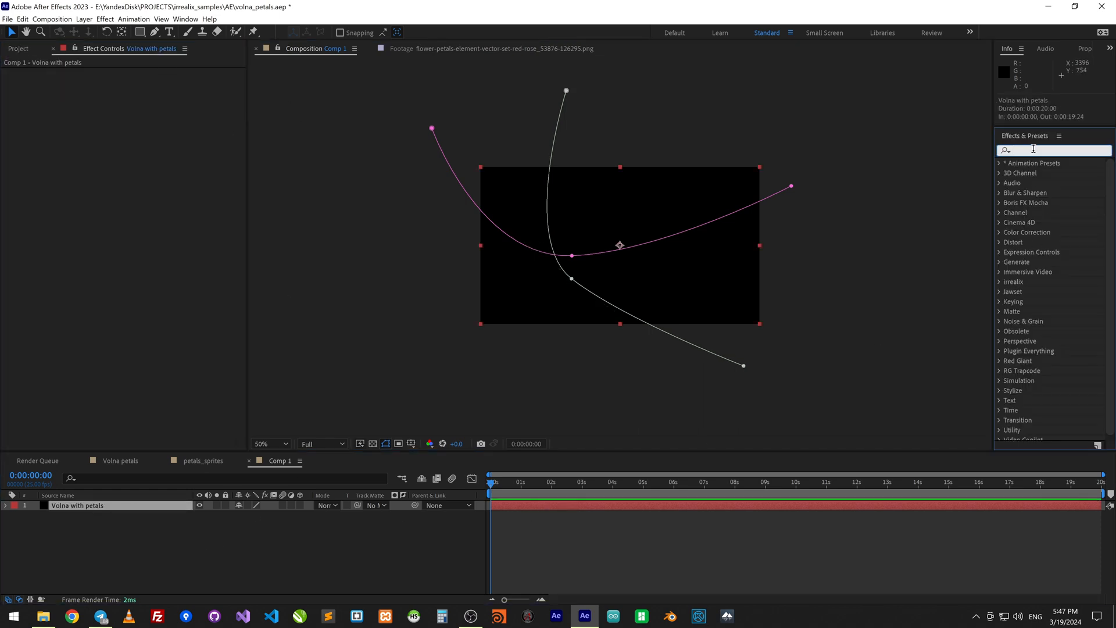
Step: Apply the Volna effect to the solid and add petals_sprites as a second layer in Comp 1
text(vol)
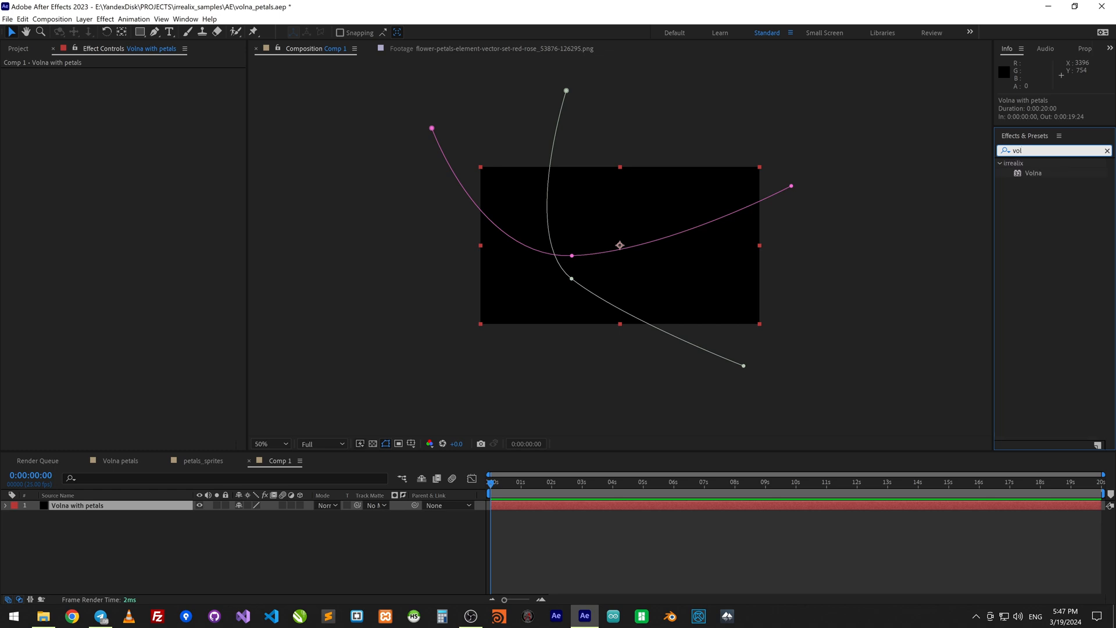
click(1033, 172)
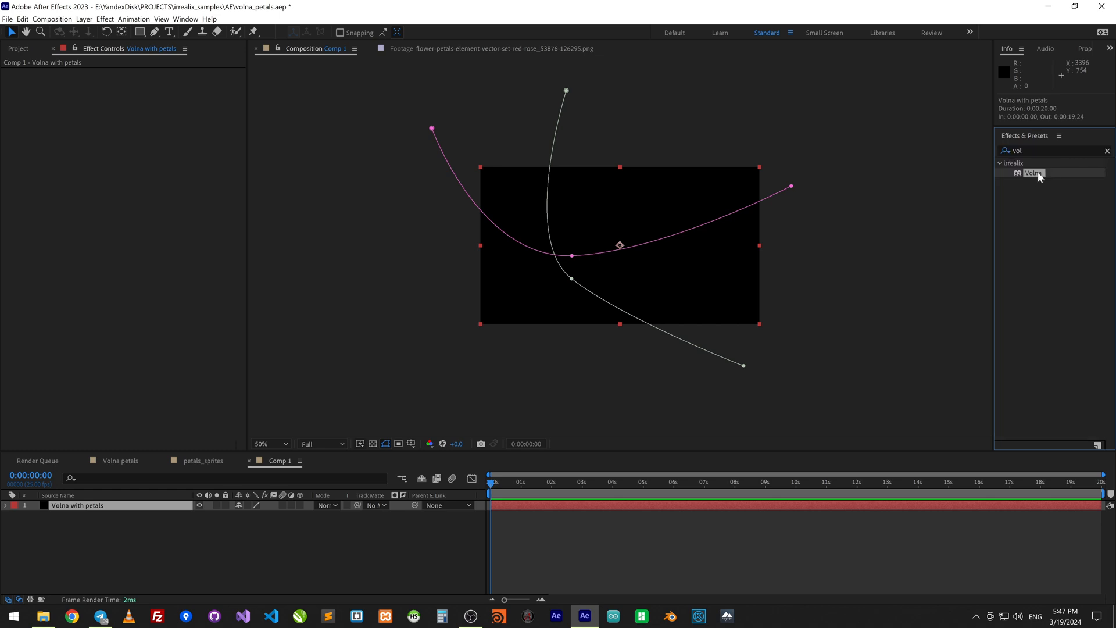
double_click(1033, 172)
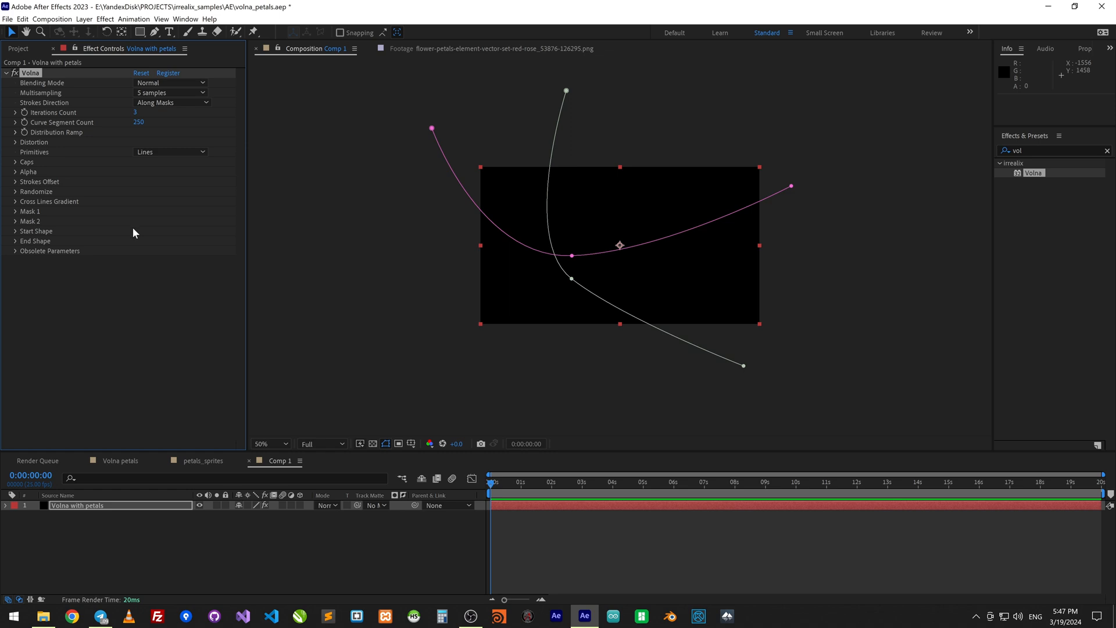
mouse_move(17, 219)
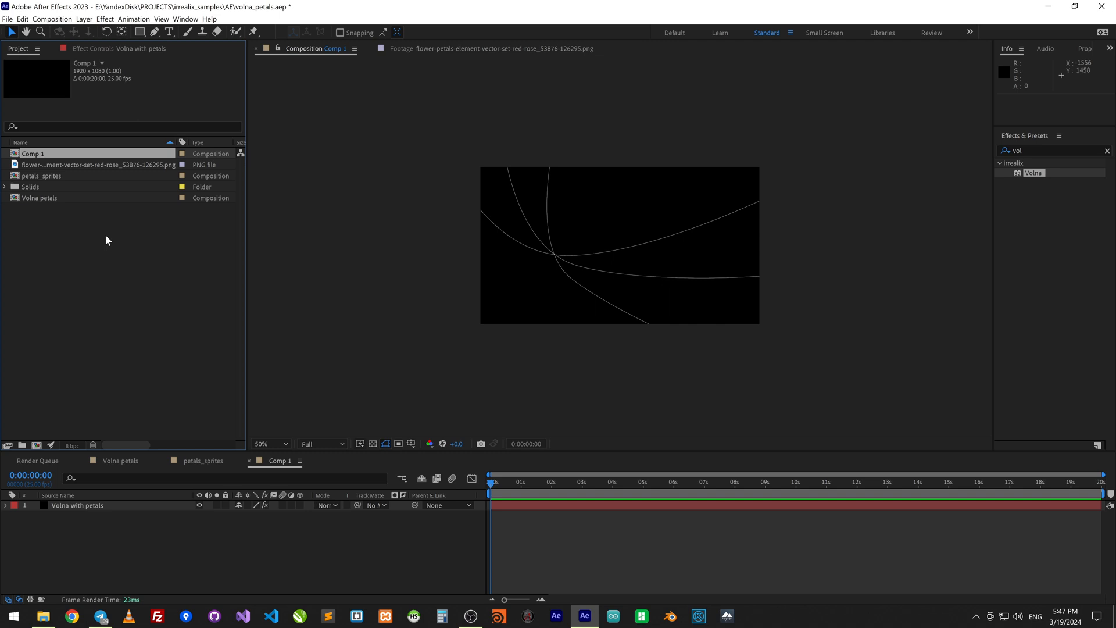
click(42, 175)
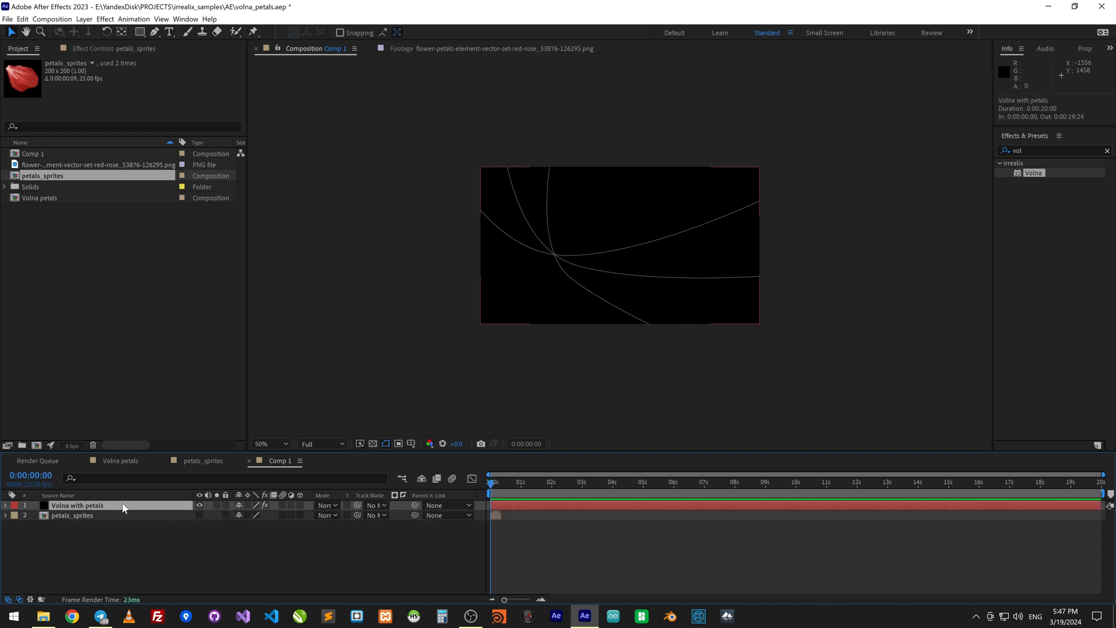
Step: Set Volna Primitives to Sprites using 2. petals_sprites as the texture, with mask thicknesses 60 and 30
double_click(77, 504)
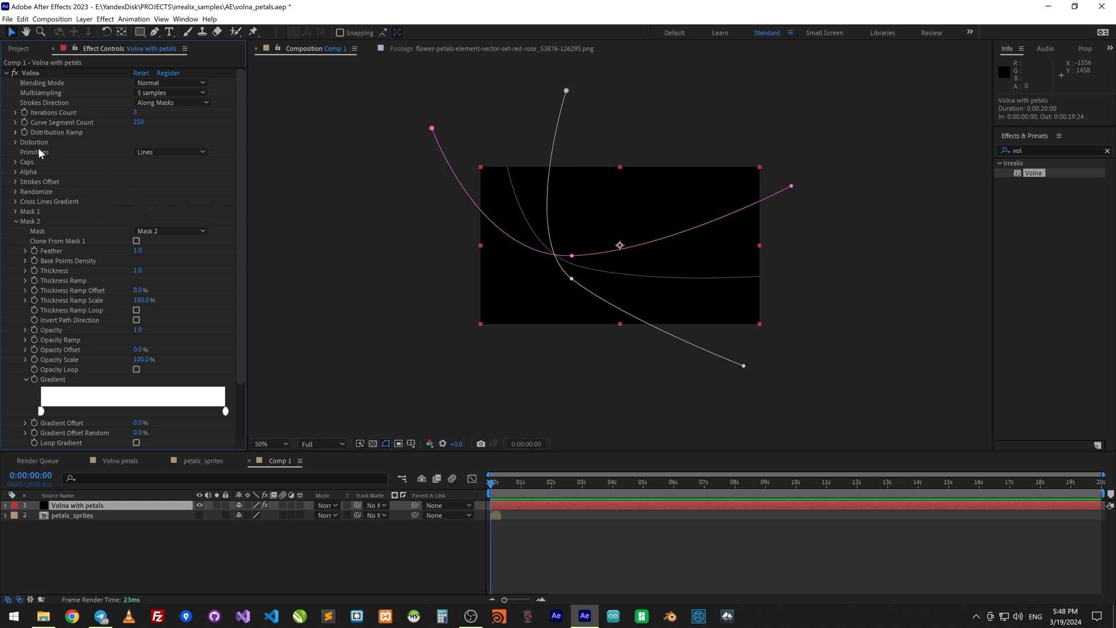
click(170, 151)
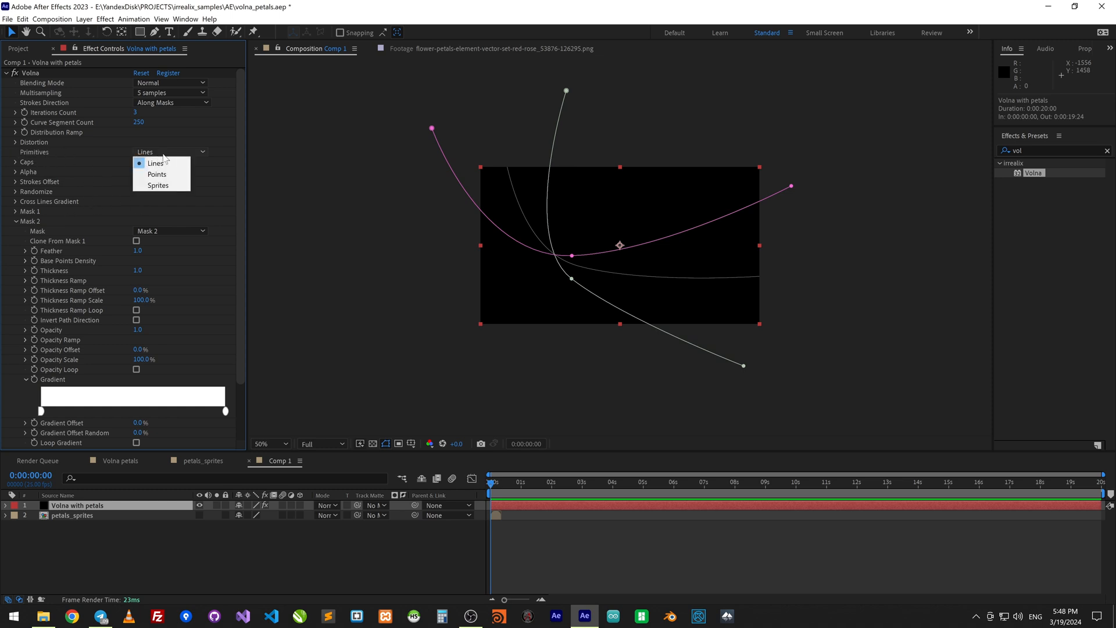
click(158, 184)
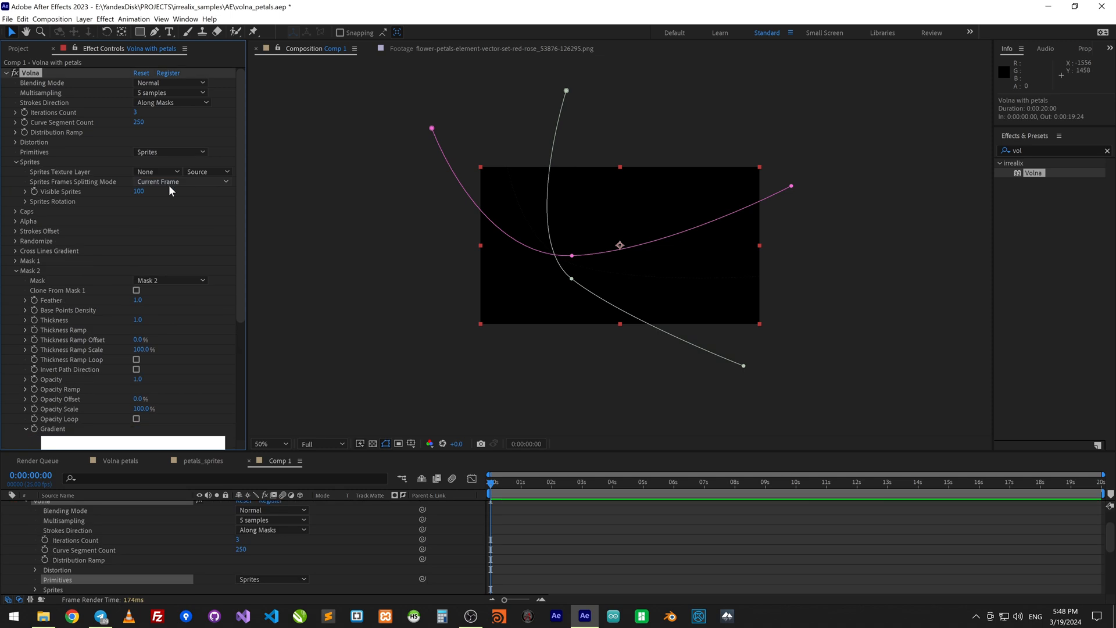
click(157, 171)
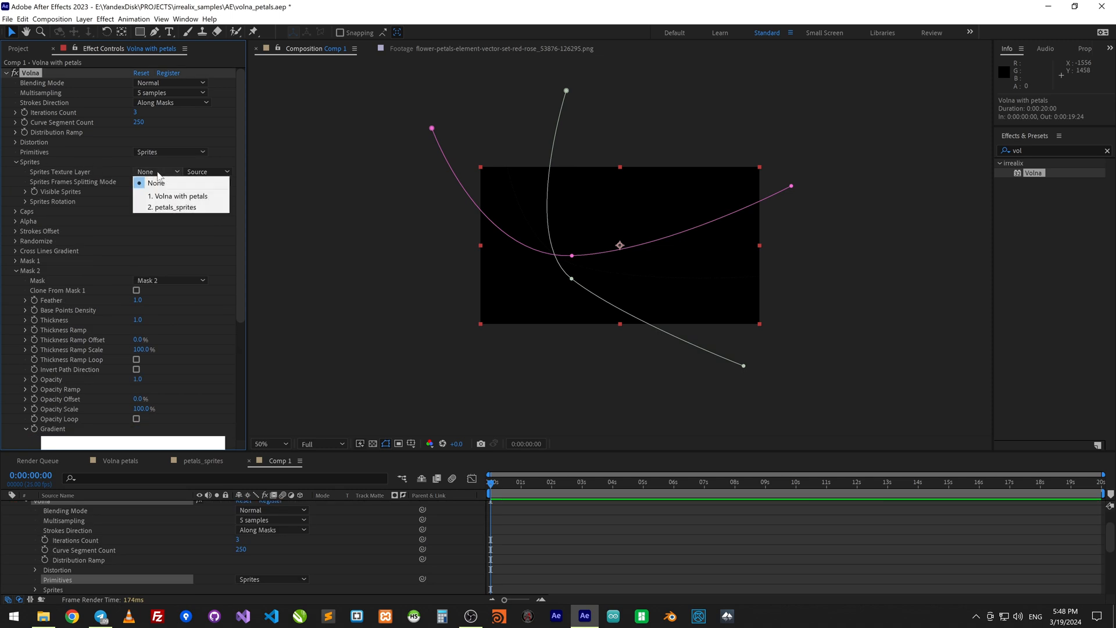
click(175, 207)
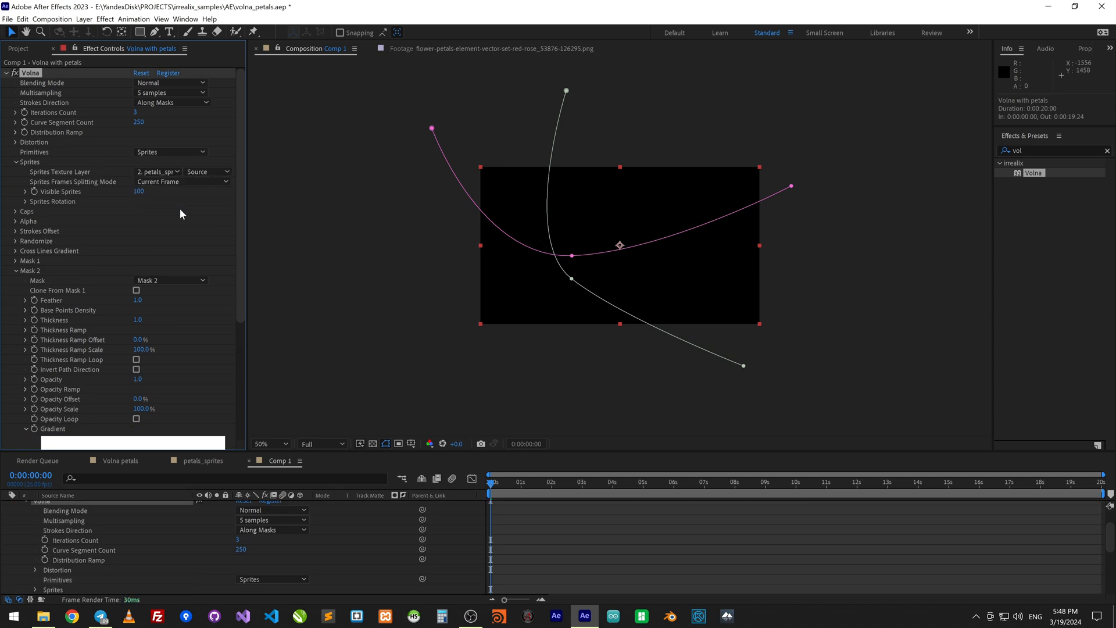
mouse_move(119, 323)
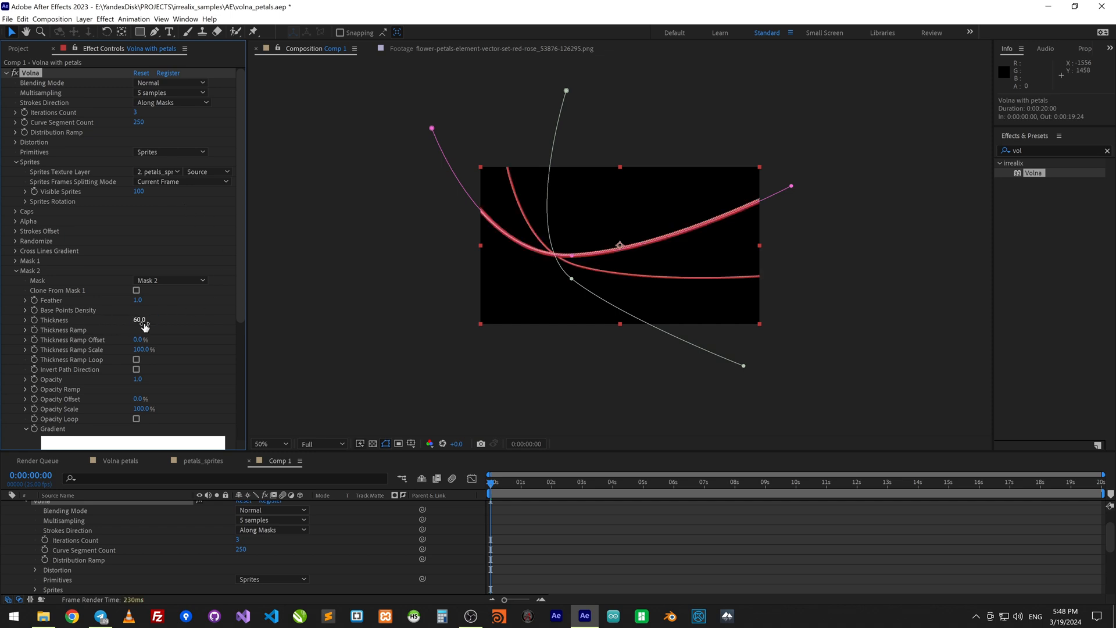
scroll(down, 3)
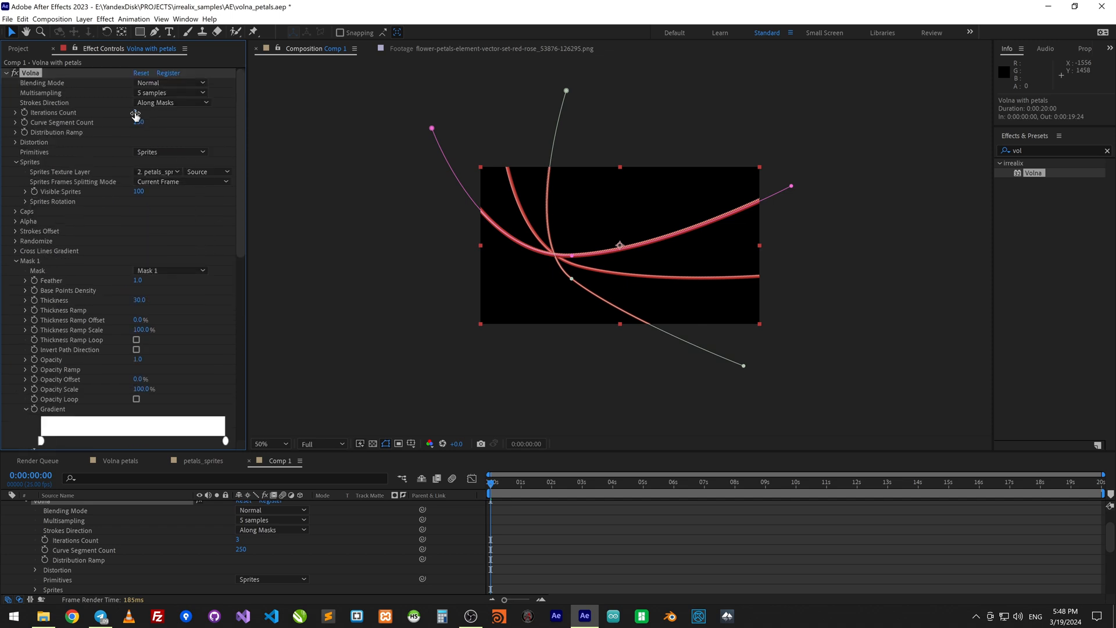
Step: Set Iterations Count 50, Splitting Mode to Timeline Frames and enable Sprites Loop Frames
click(137, 113)
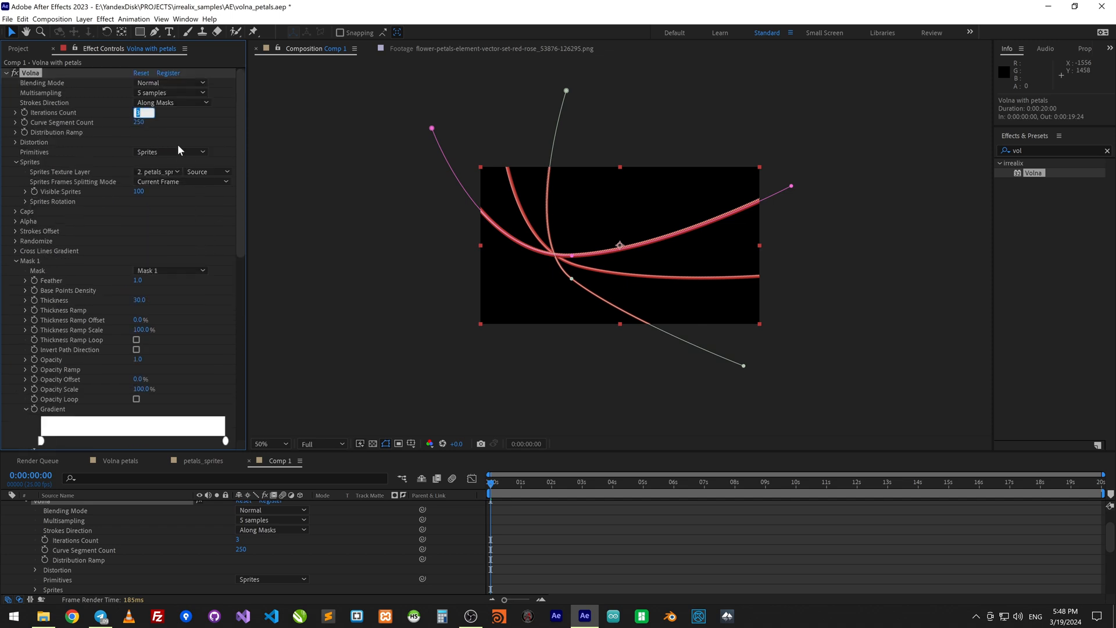
text(50)
click(141, 122)
text(40)
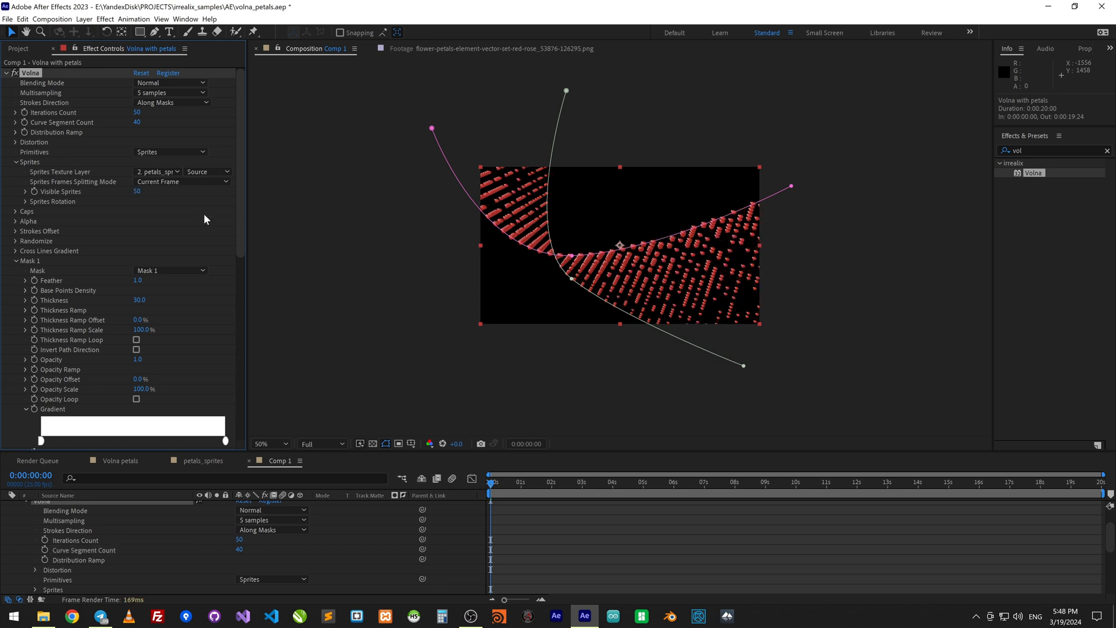
click(270, 444)
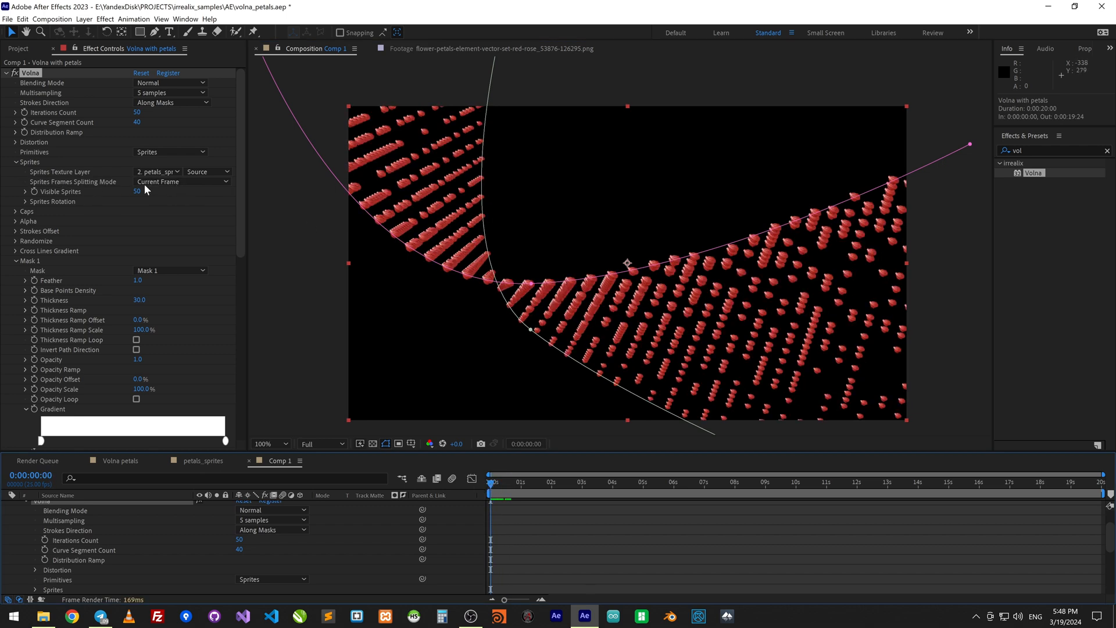
click(181, 181)
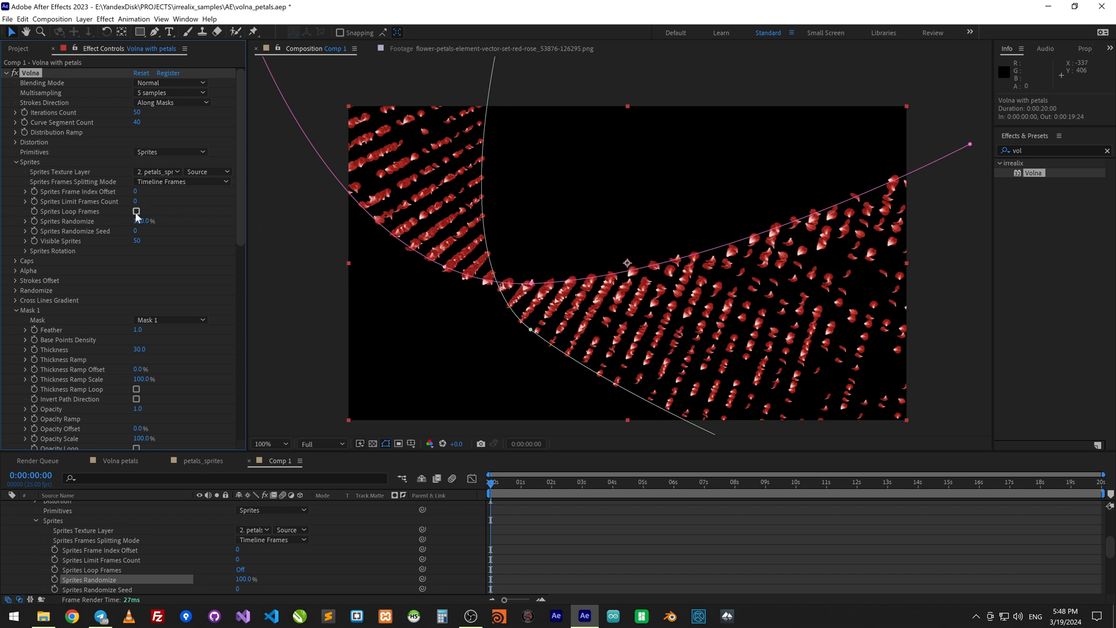
click(135, 210)
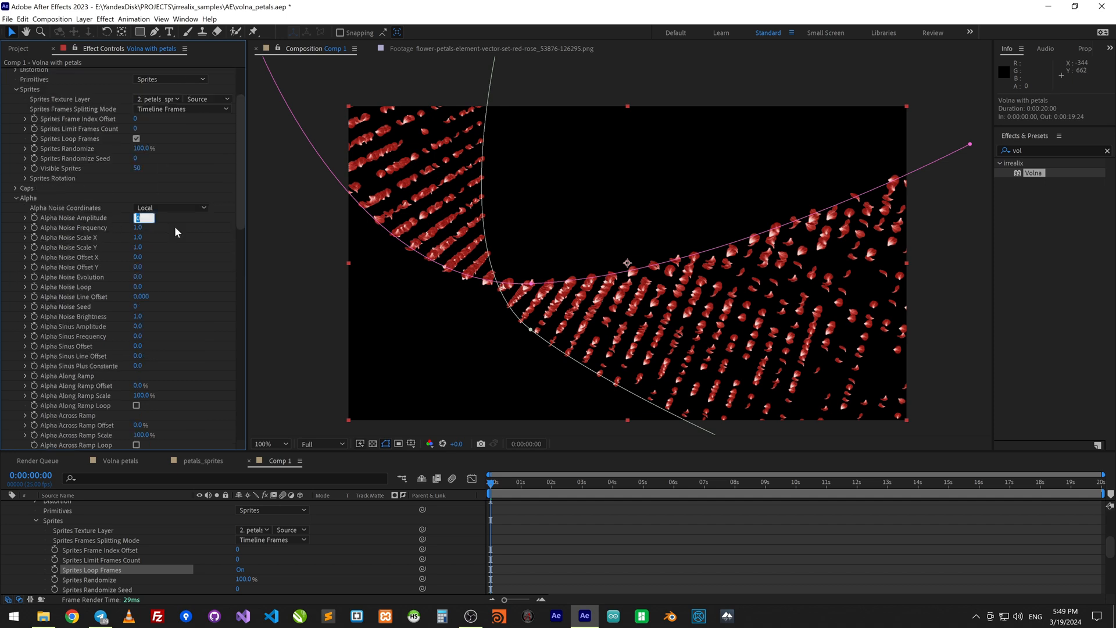
Step: Set Alpha Noise Amplitude 10 and randomize distribution 40%, offset 36%, gradient 60%, thickness 56%
text(10.0)
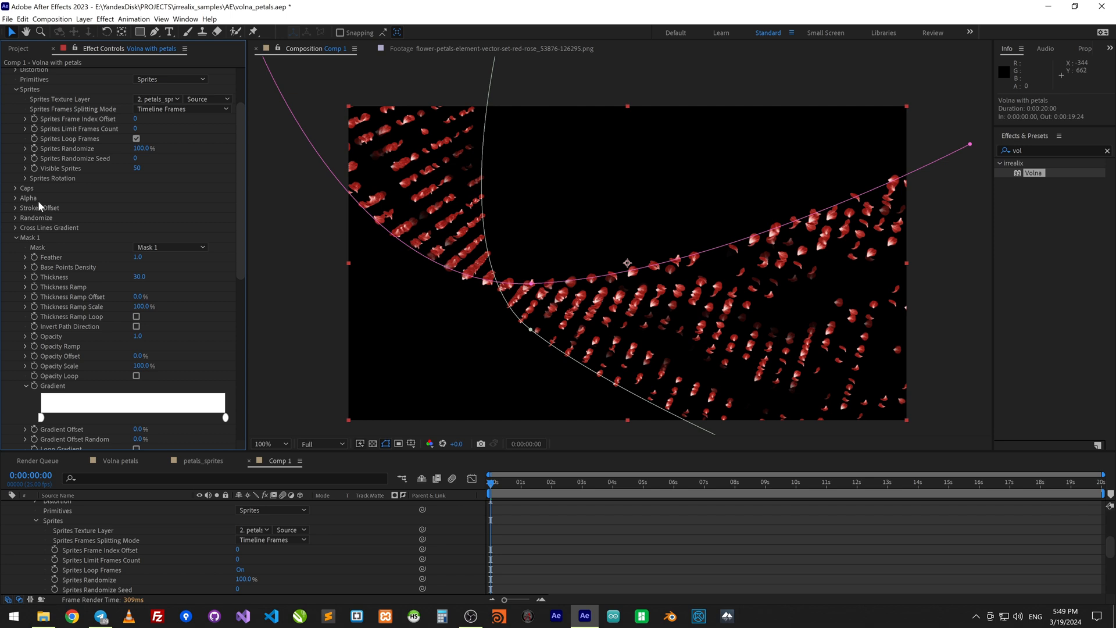
click(14, 218)
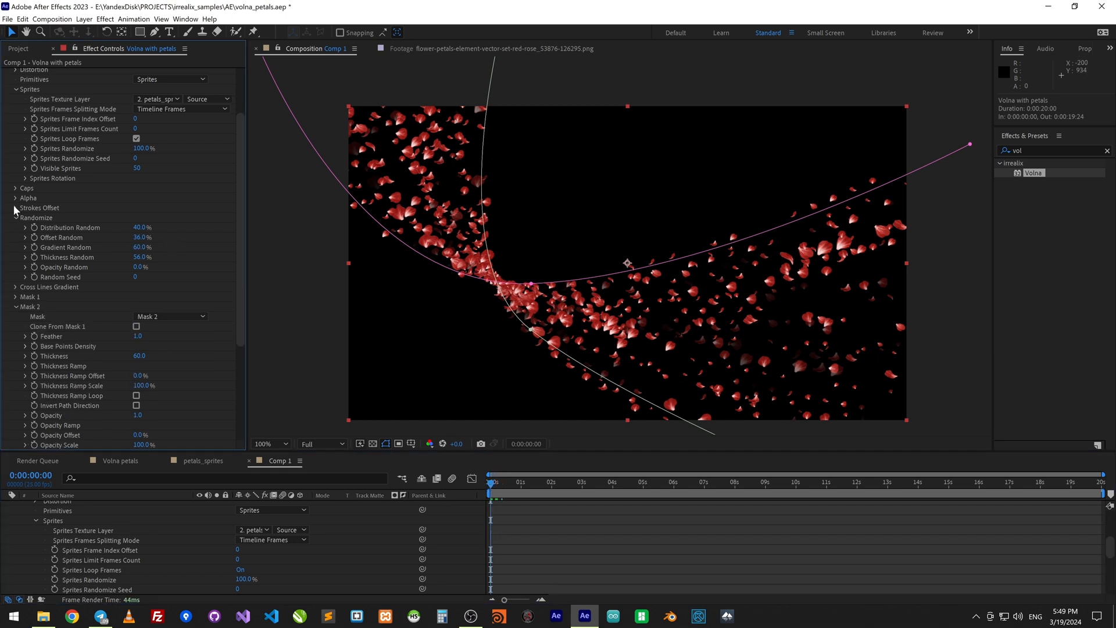
Step: Animate Strokes Offset to 100% over the timeline with Offset Loop enabled
click(14, 207)
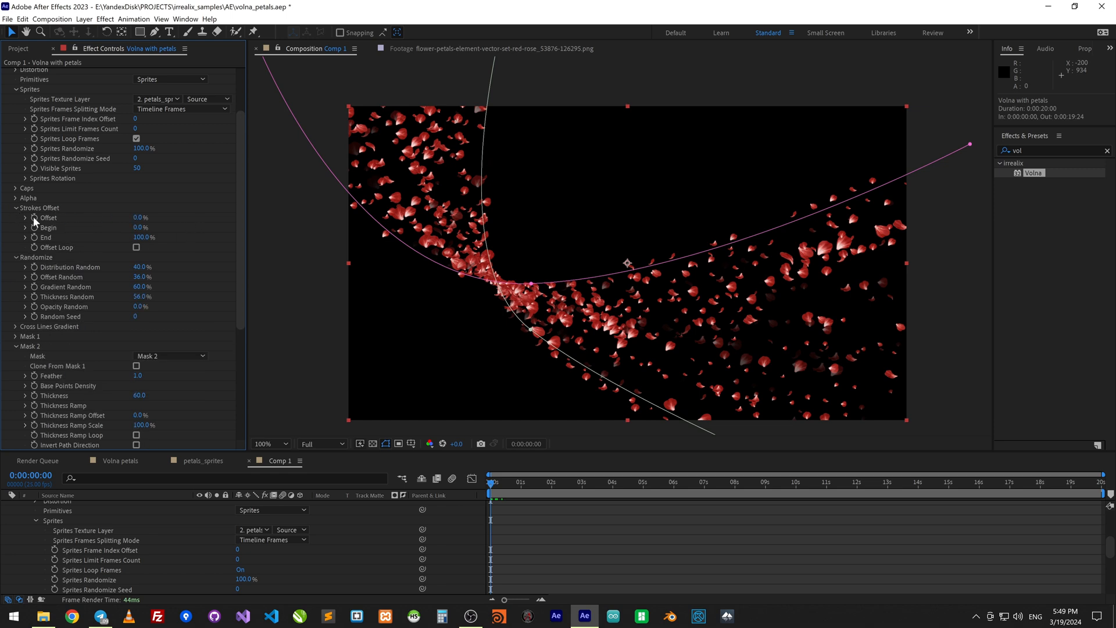
click(1069, 483)
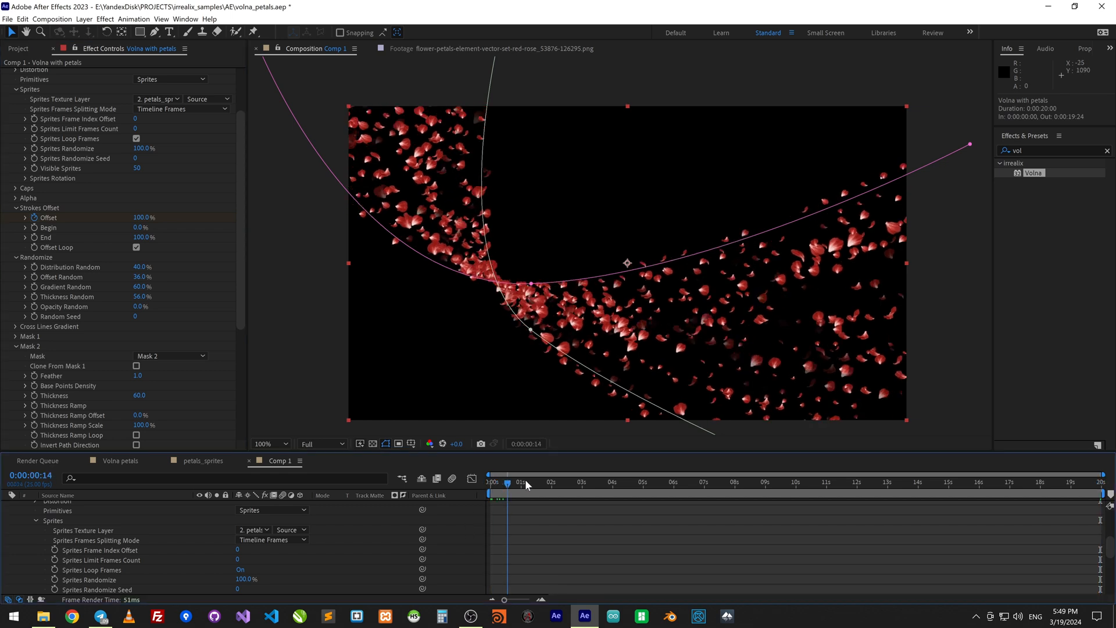
click(686, 482)
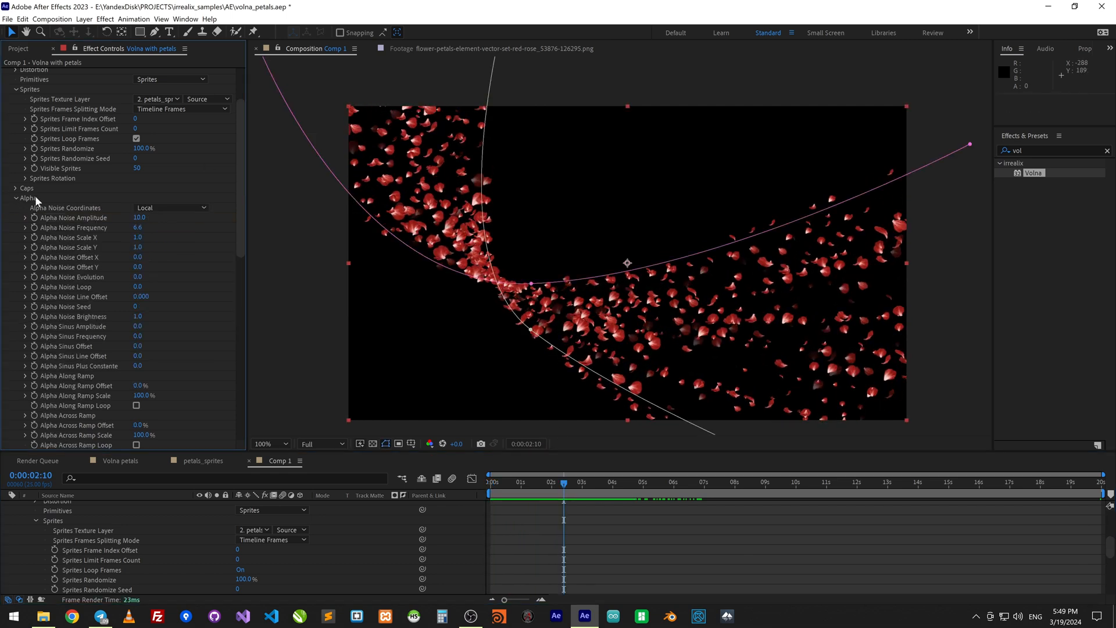
Step: Set Alpha Noise Frequency 6.6 with Coordinates set to Index
click(170, 207)
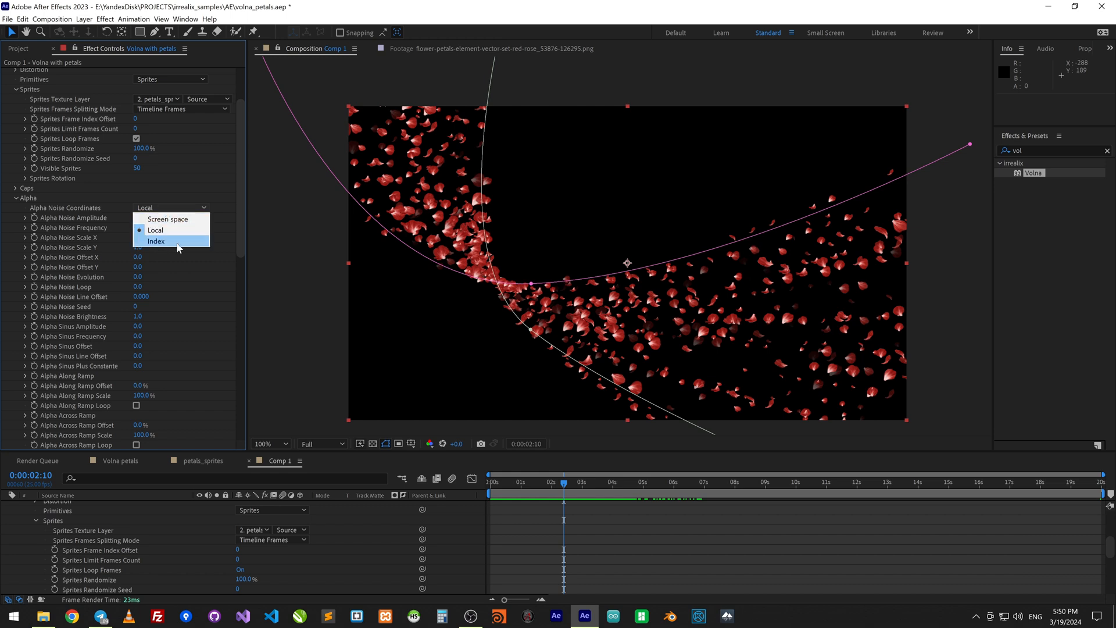
click(156, 242)
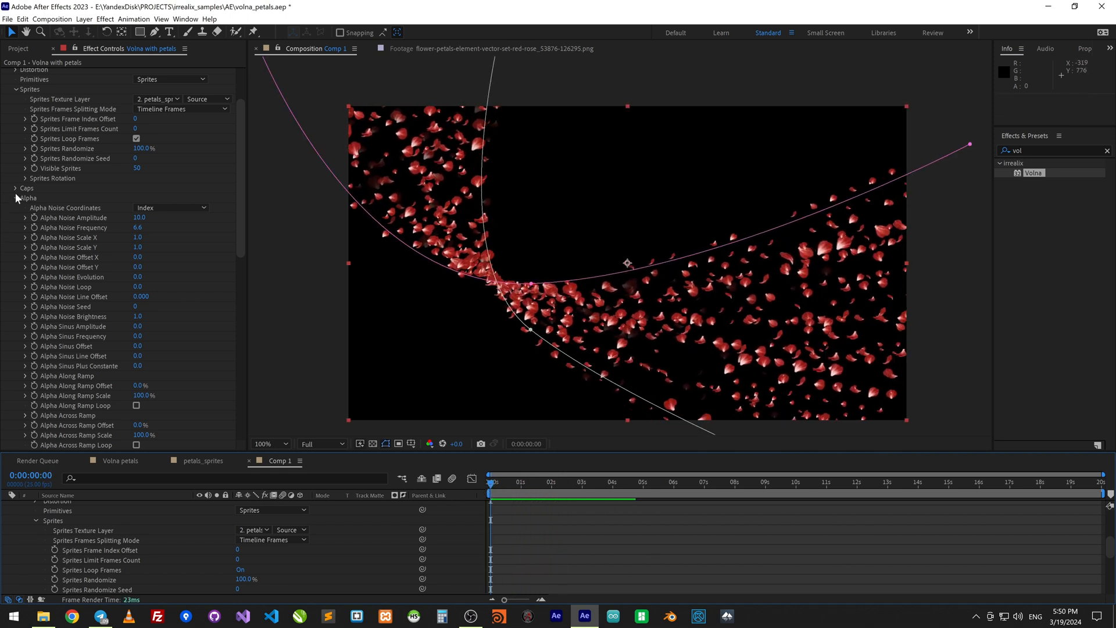
Step: Shape the Mask 2 Thickness Ramp curve into a wave so the band narrows and widens
scroll(down, 3)
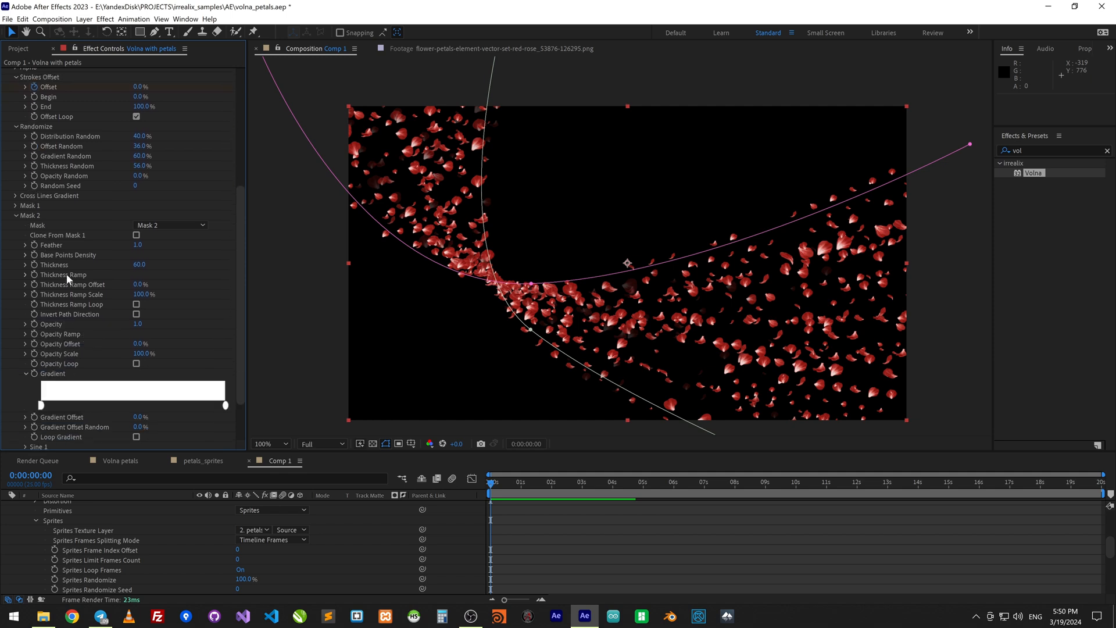
click(26, 274)
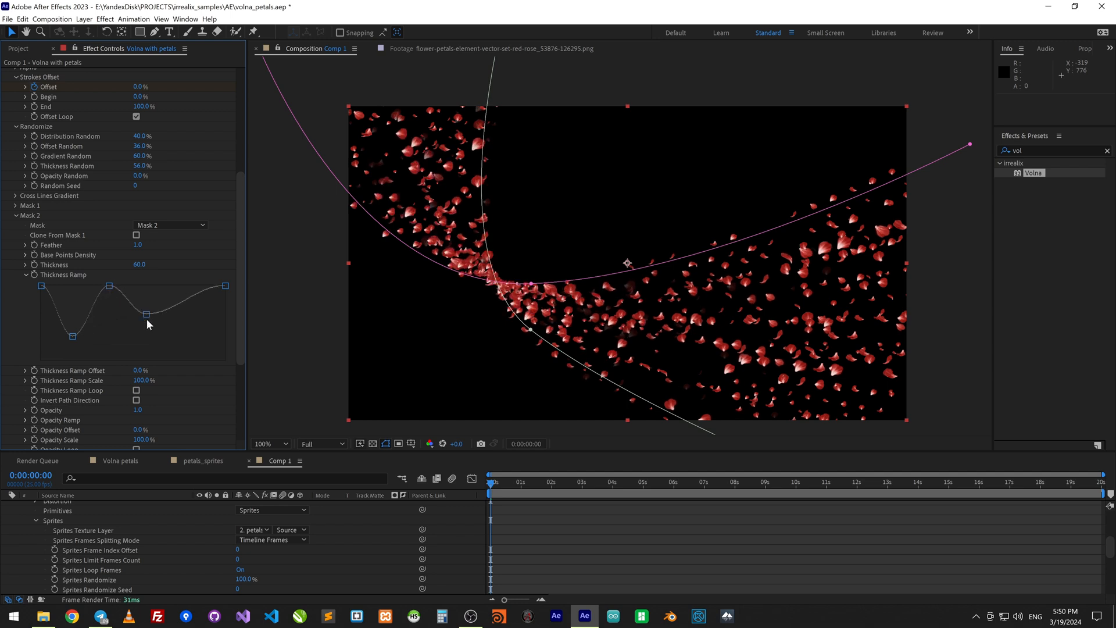
drag(146, 313, 183, 293)
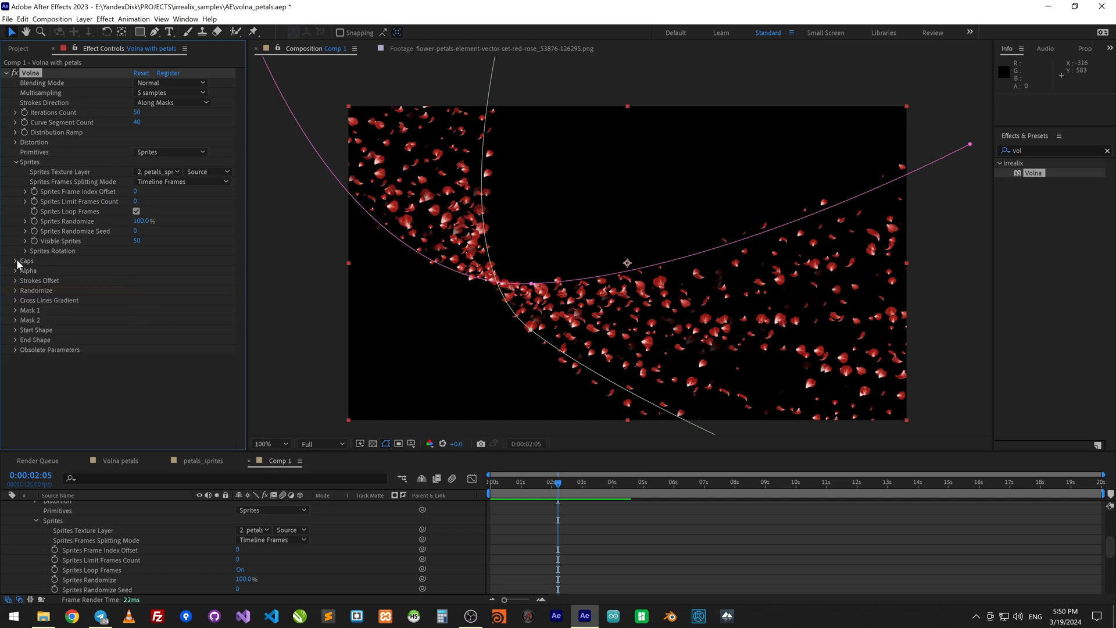
mouse_move(35, 251)
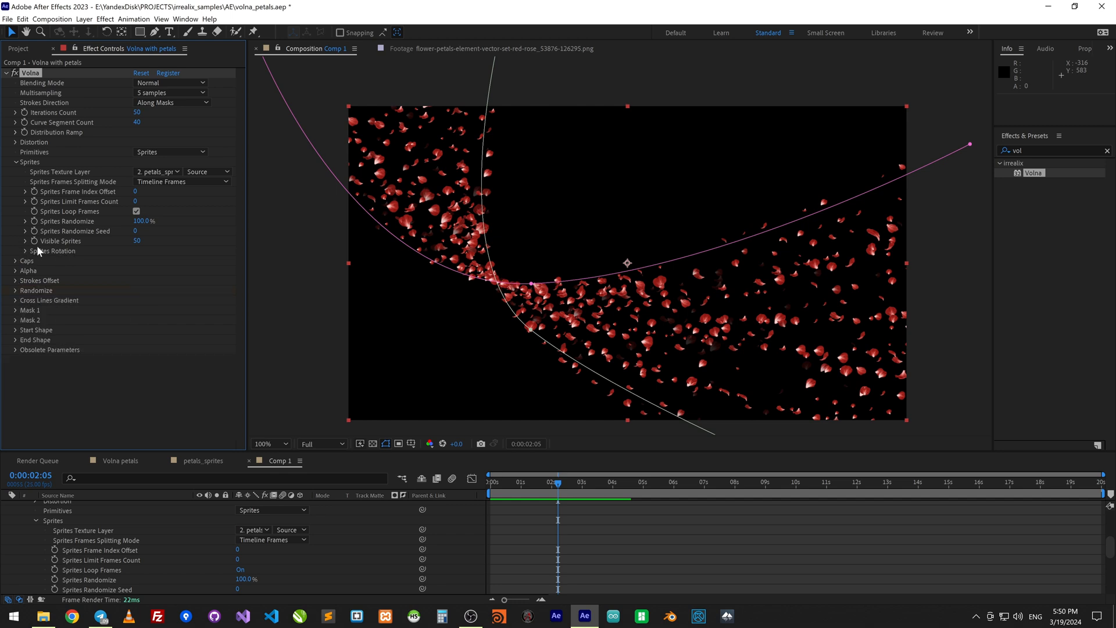
Step: Set Sprites Rotation Along Lines to 100% and Rotation Noise Amp to about 90
click(19, 251)
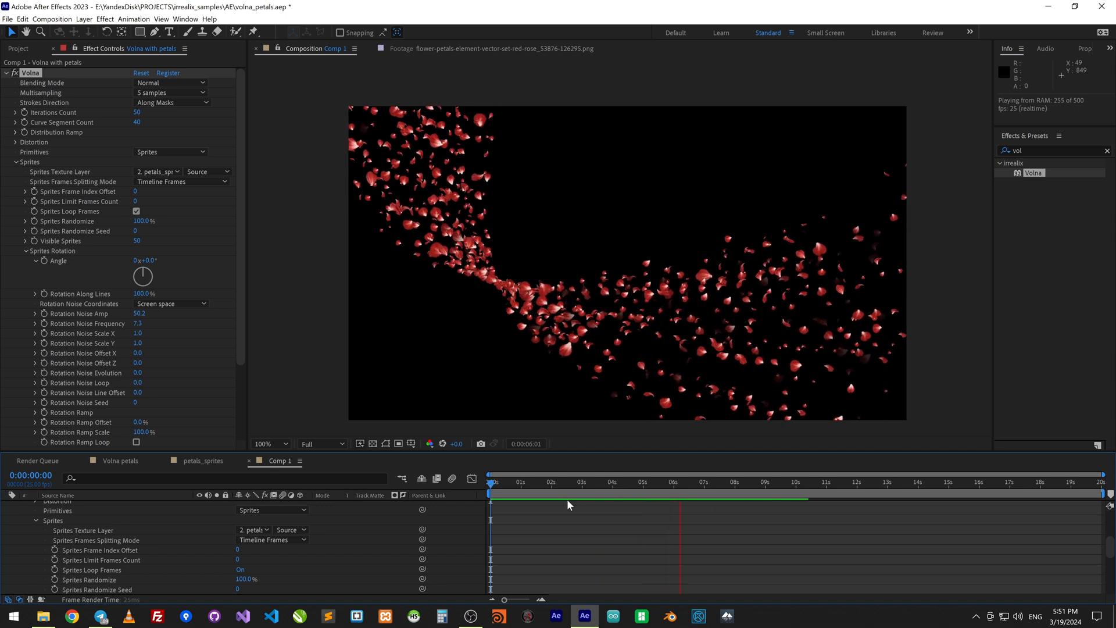
click(561, 482)
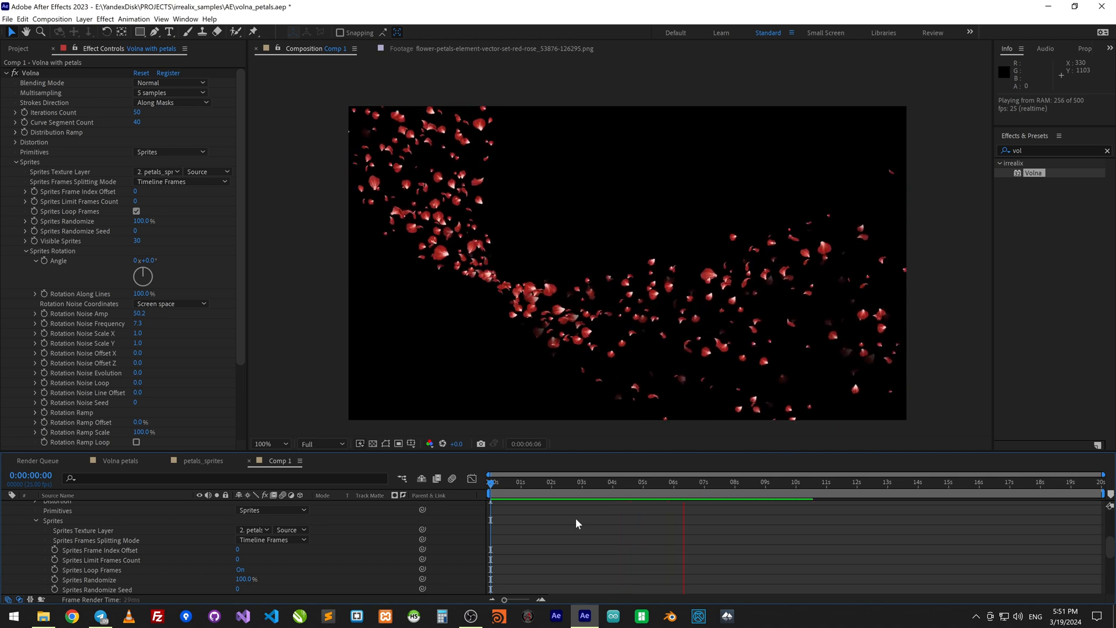
click(730, 497)
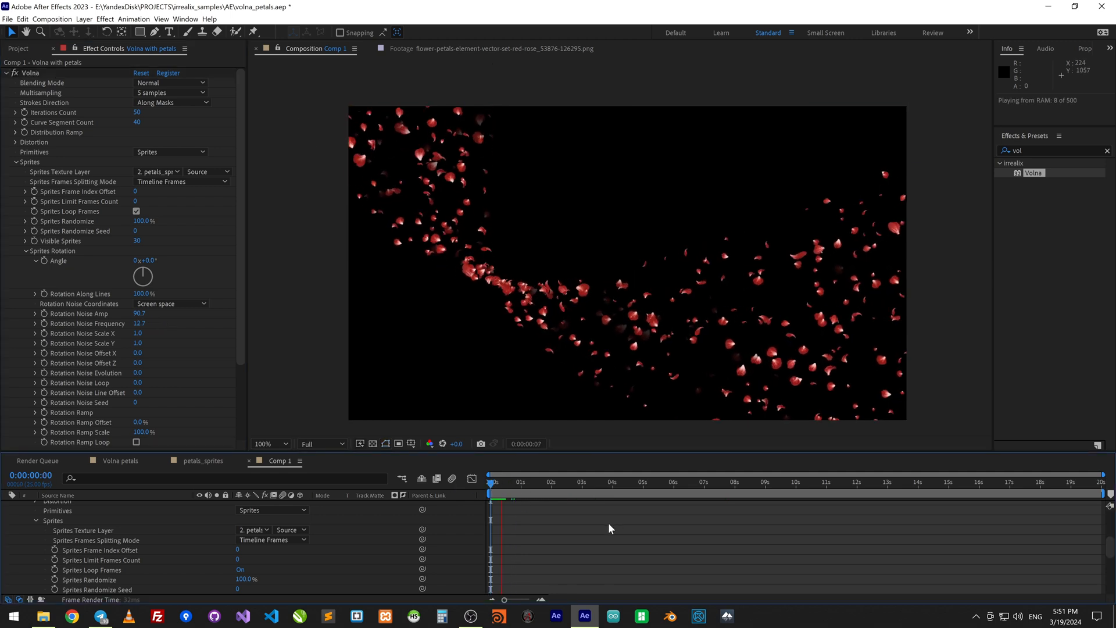
click(554, 482)
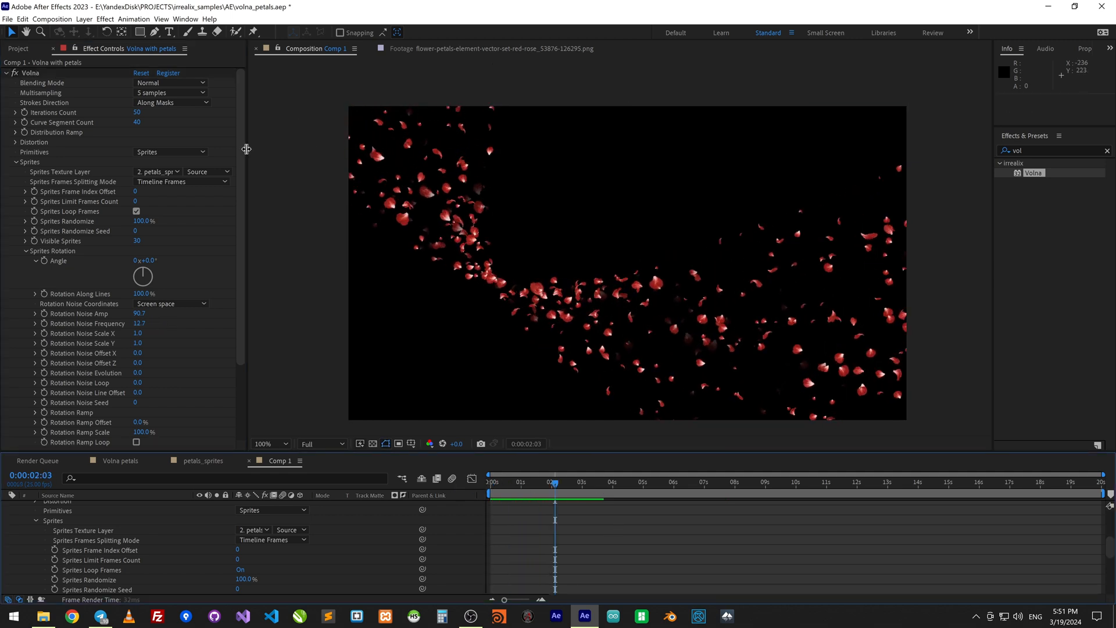
click(14, 161)
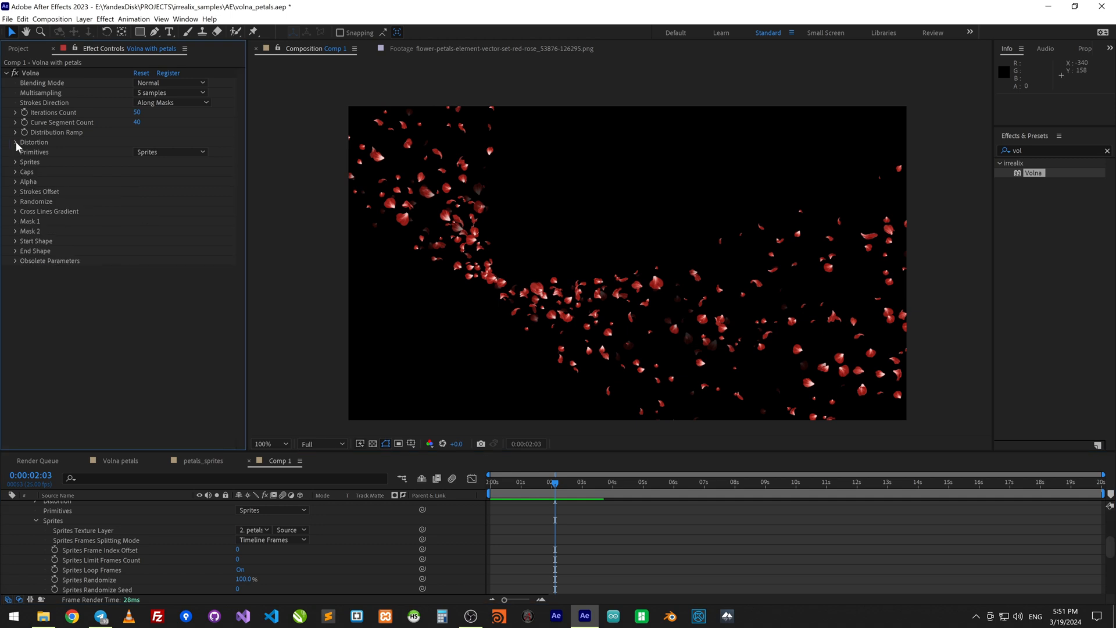
Step: Enable Curl Noise in Distortion with a Noise Curl Amp Factor of 250 and looping noise
click(12, 141)
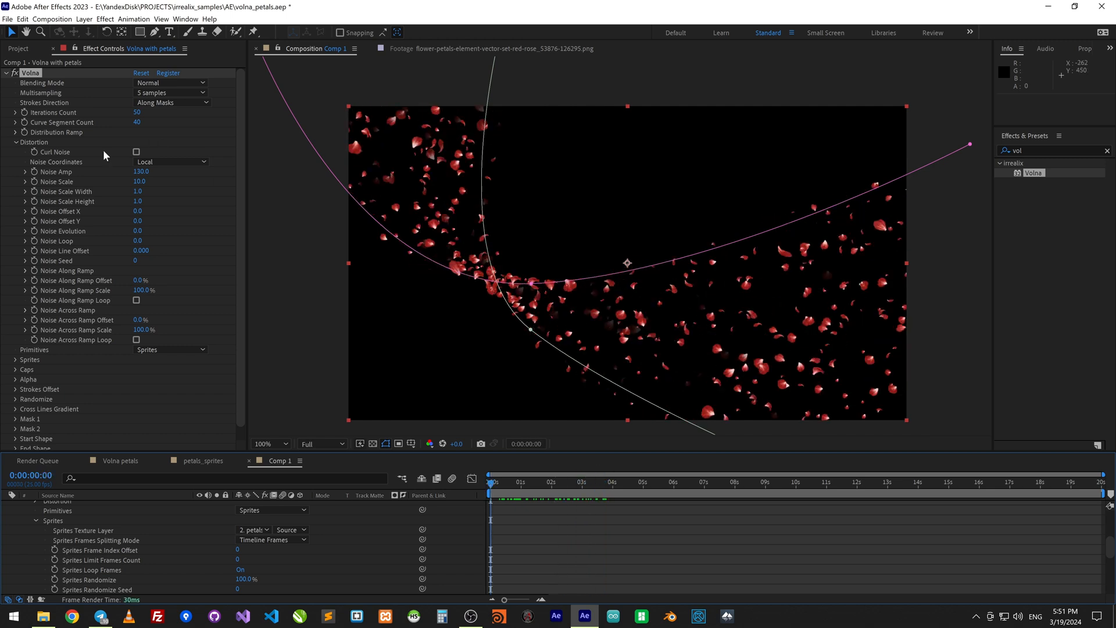
click(136, 151)
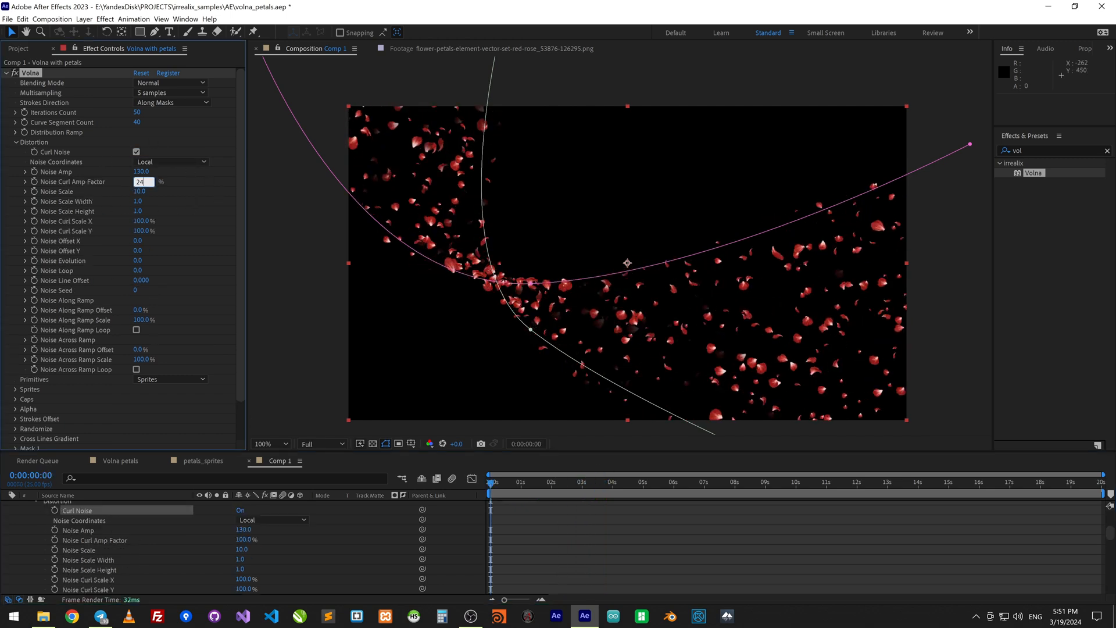
text(250.0%)
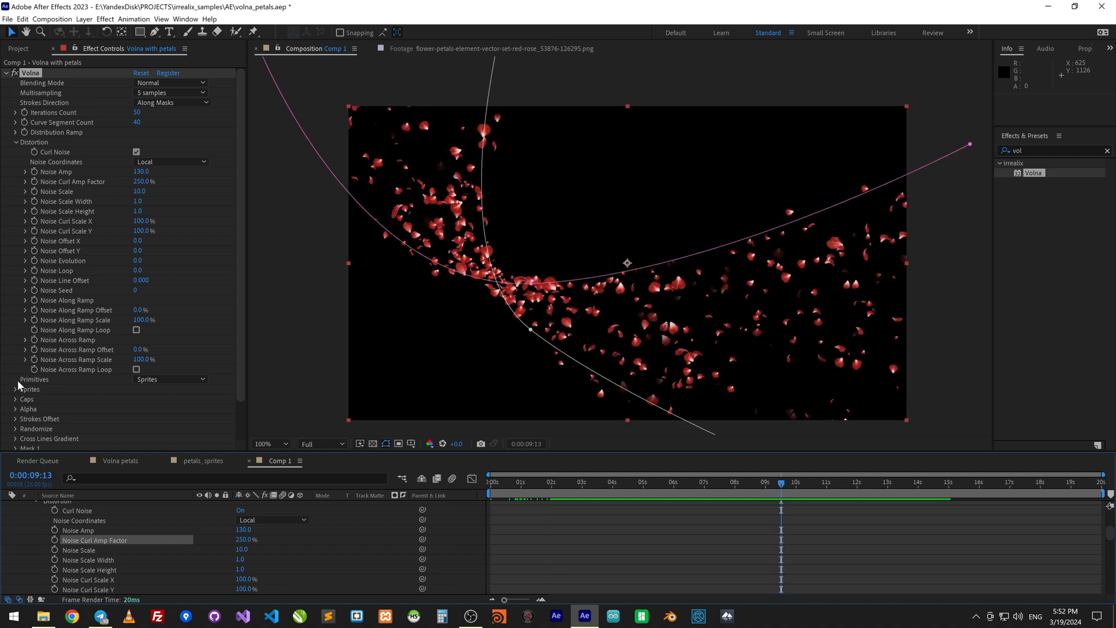
mouse_move(14, 400)
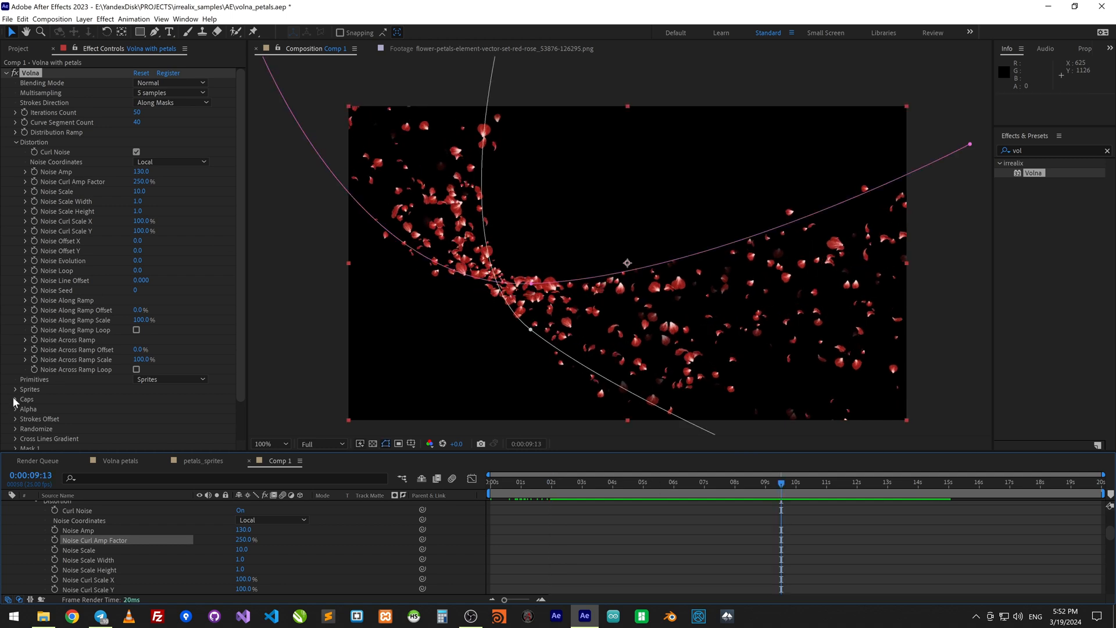
scroll(down, 3)
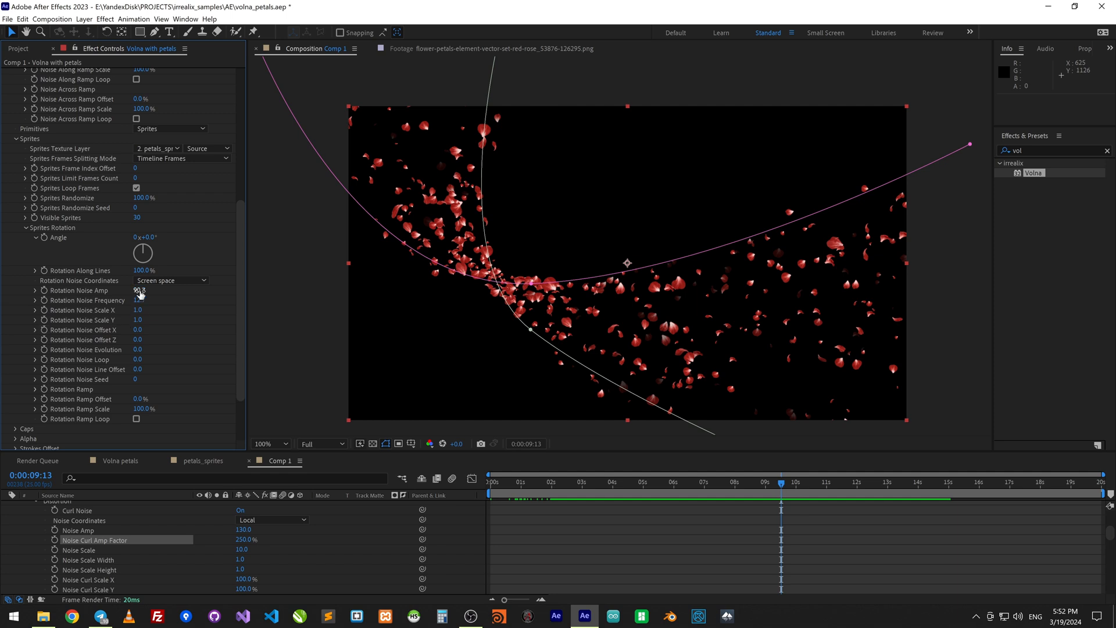
Step: Raise Rotation Noise Frequency to 50 and preview the rippling petal band
click(137, 300)
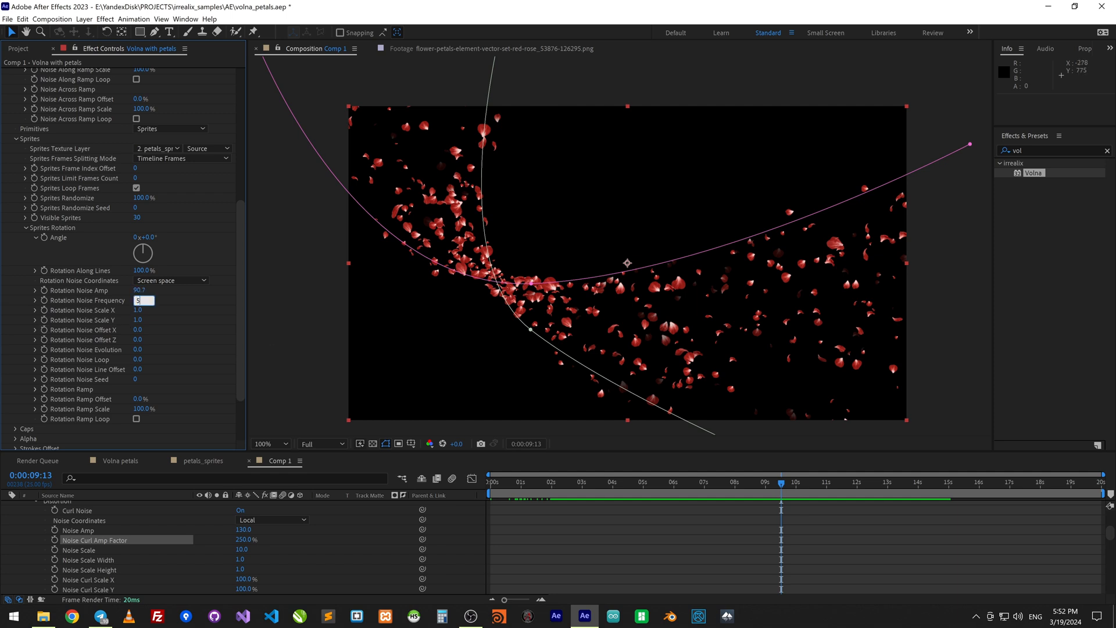
text(50)
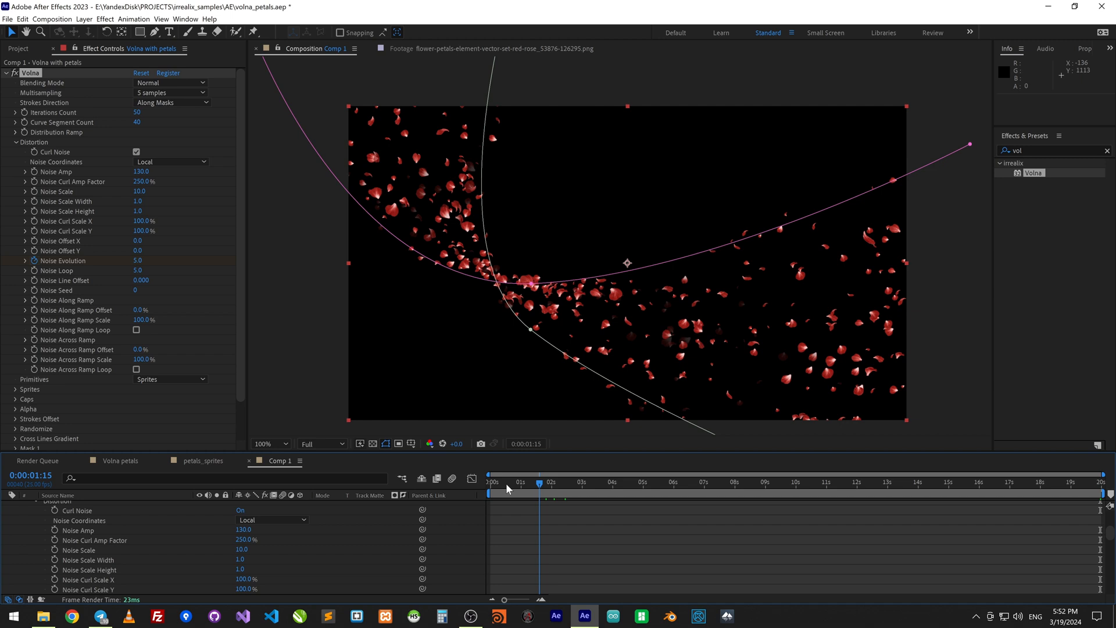
key(Space)
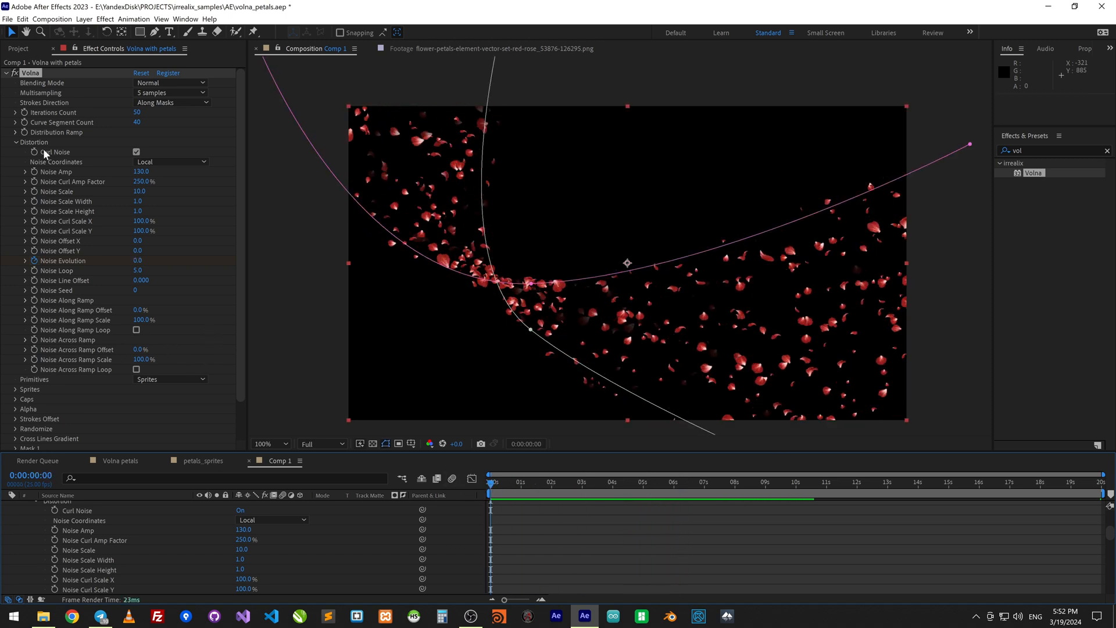
click(12, 140)
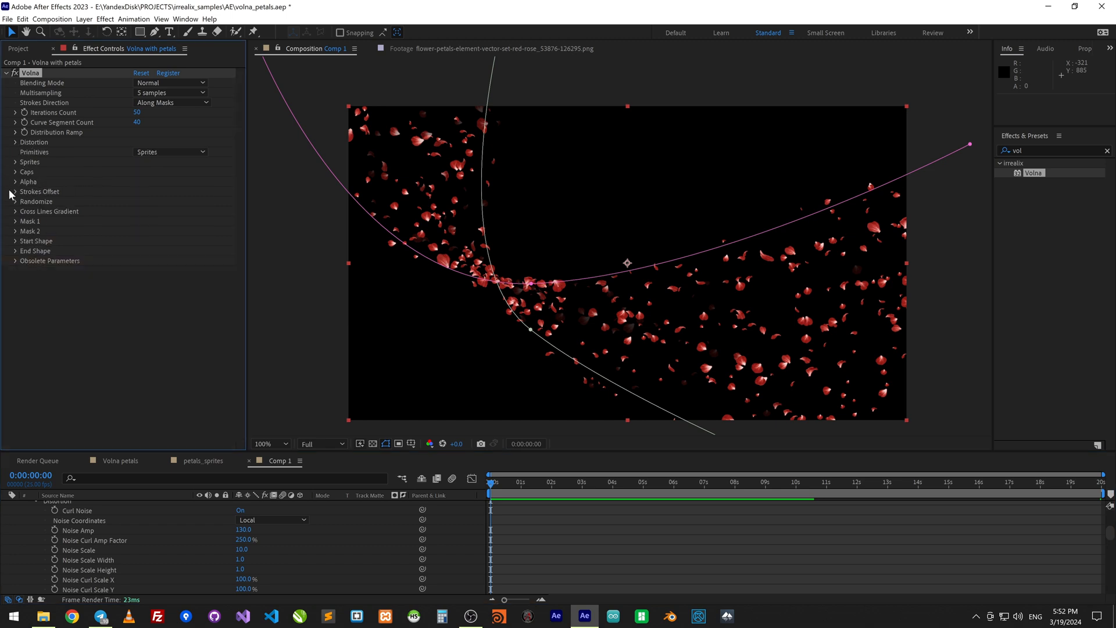
Step: Set Strokes Offset to about -65.9% with Offset Loop enabled
click(13, 190)
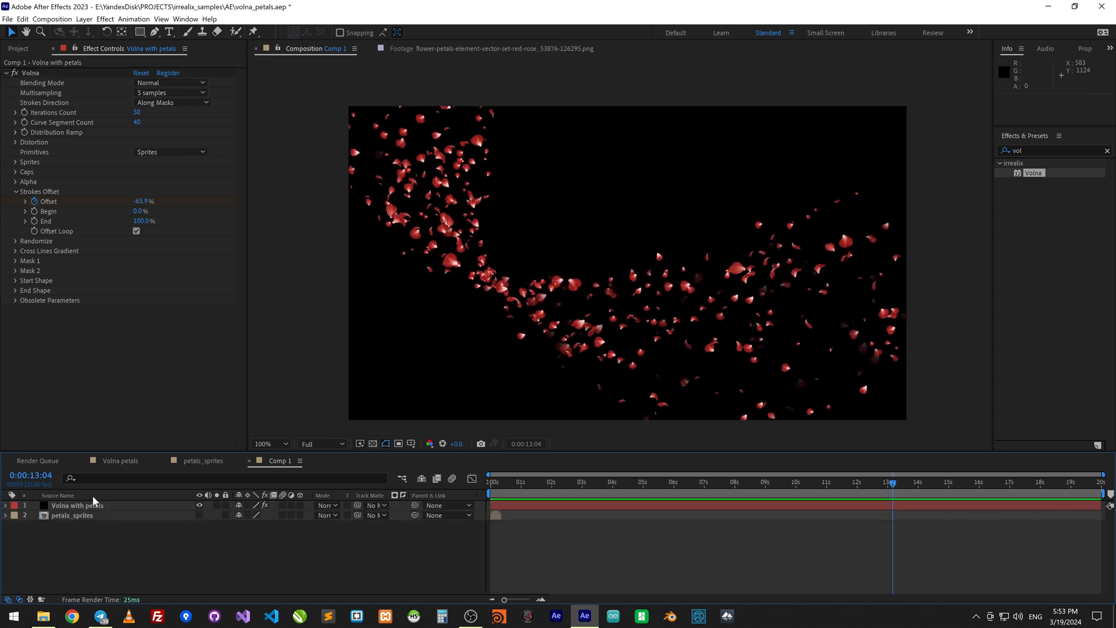
Step: Rename the layer 'Volna with petals front', duplicate it and rename the copy '...back'
click(77, 505)
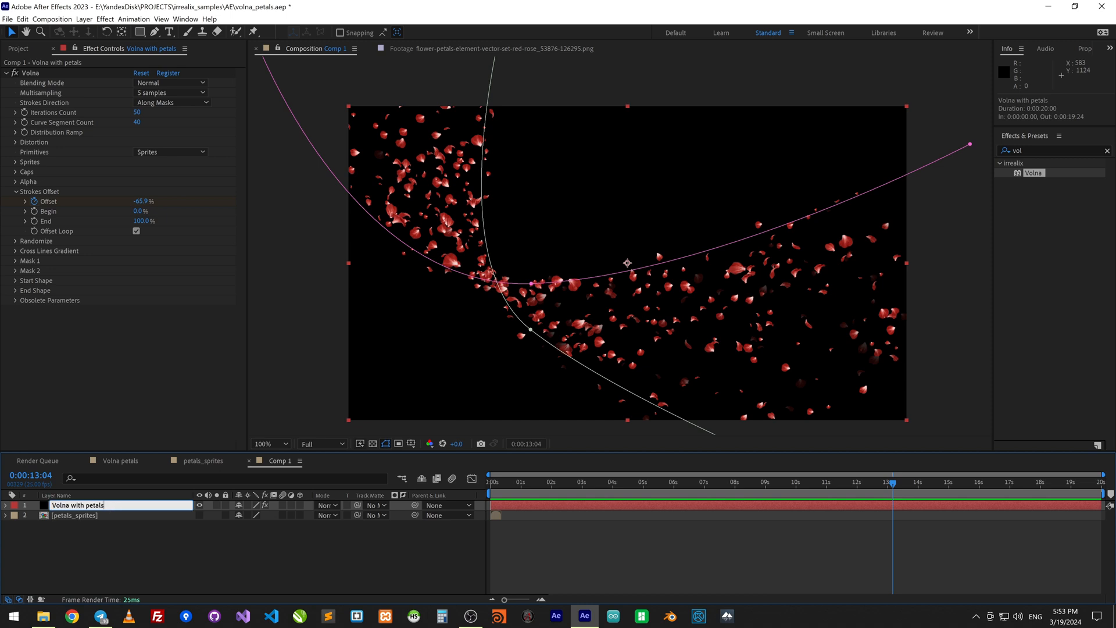
text(front)
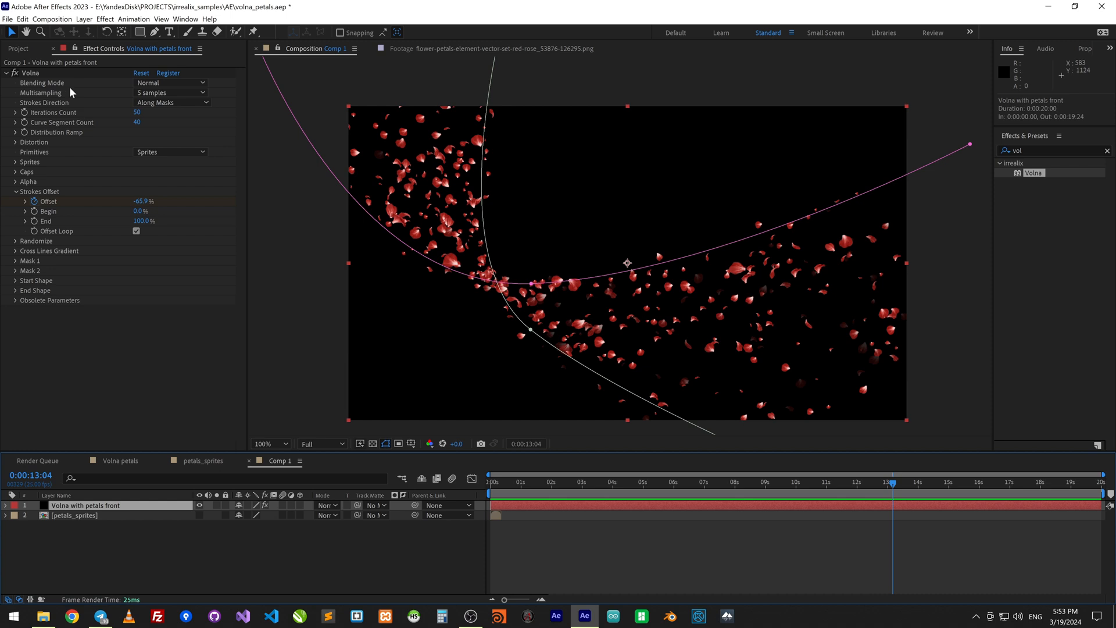
click(21, 20)
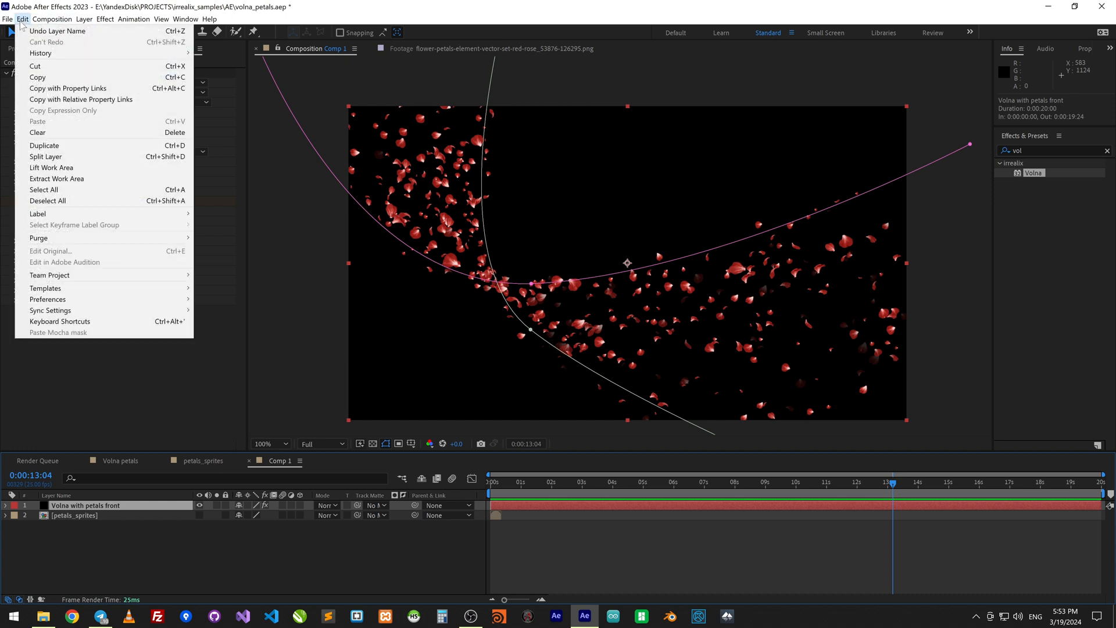
mouse_move(75, 145)
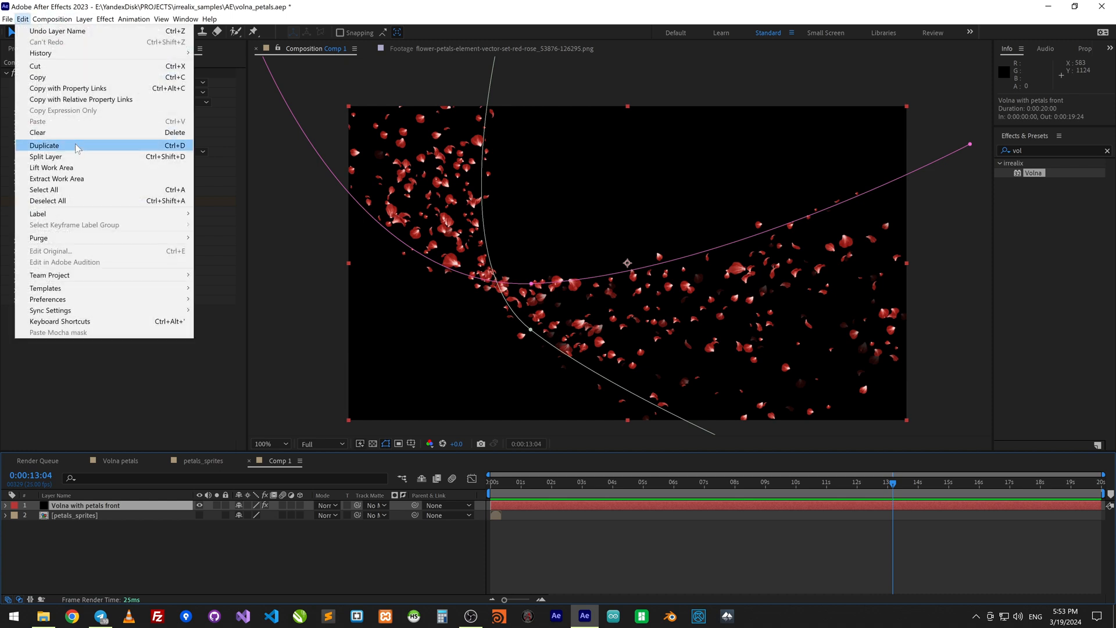
click(45, 145)
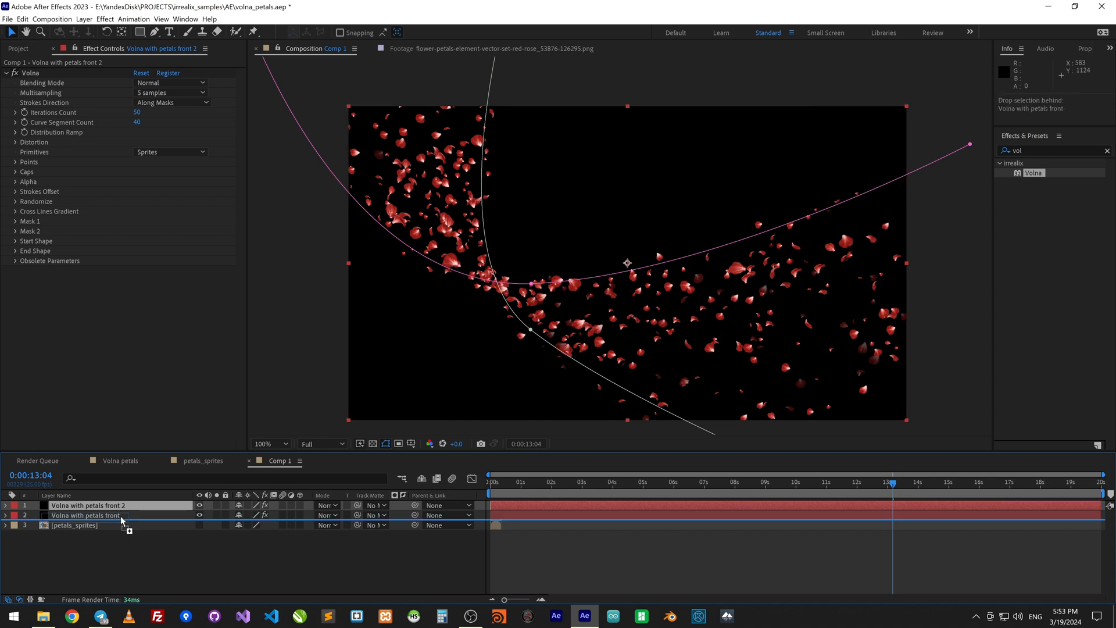
double_click(84, 515)
text(back)
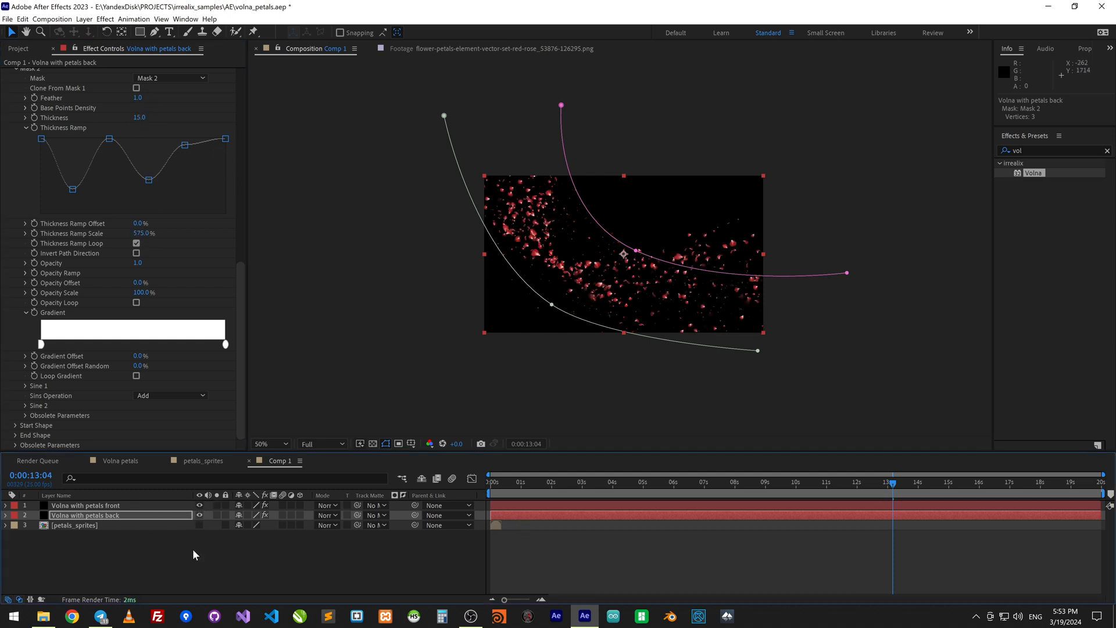
Step: Drag the left vertex of the front layer's mask path up above the frame
click(562, 481)
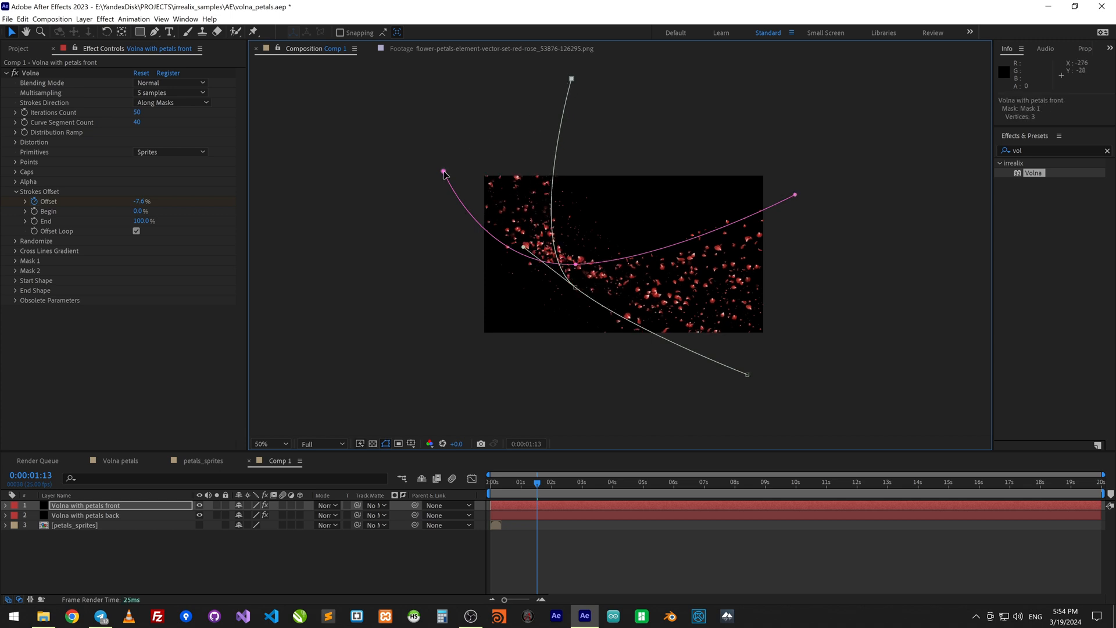
drag(443, 173, 768, 384)
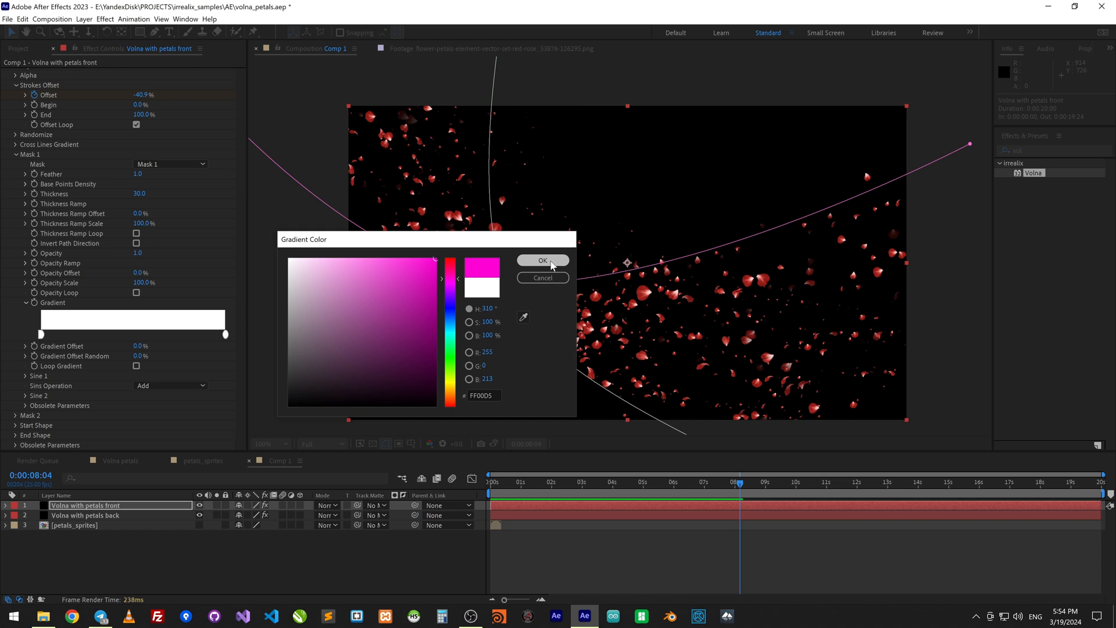
Step: Pick pink and orange-to-violet gradient colours for the front layer's Mask 1 stops
click(542, 260)
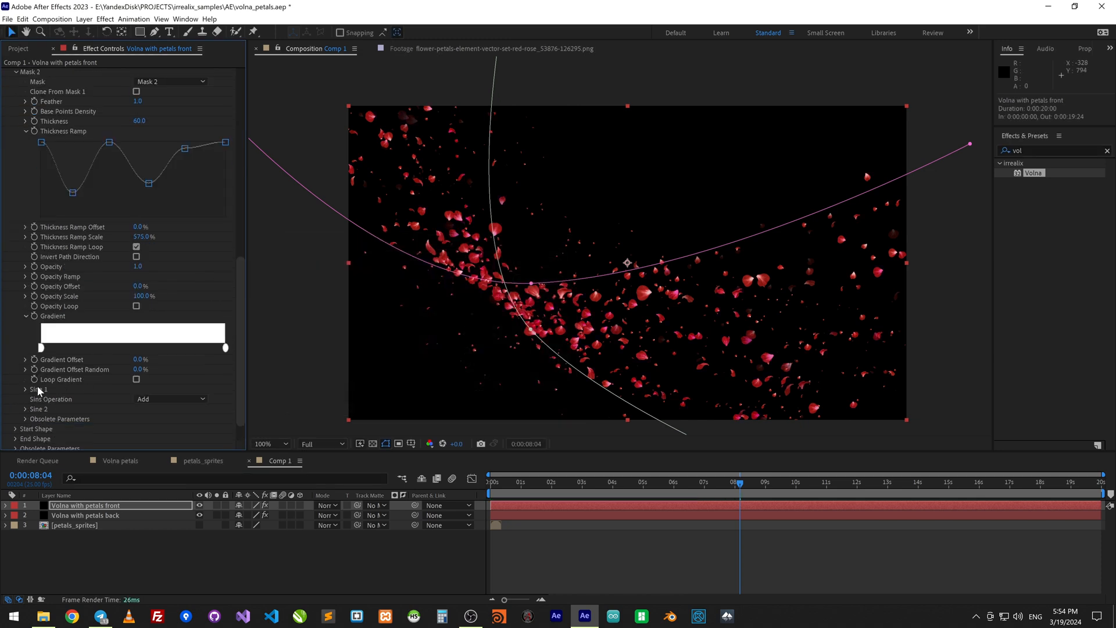
click(132, 333)
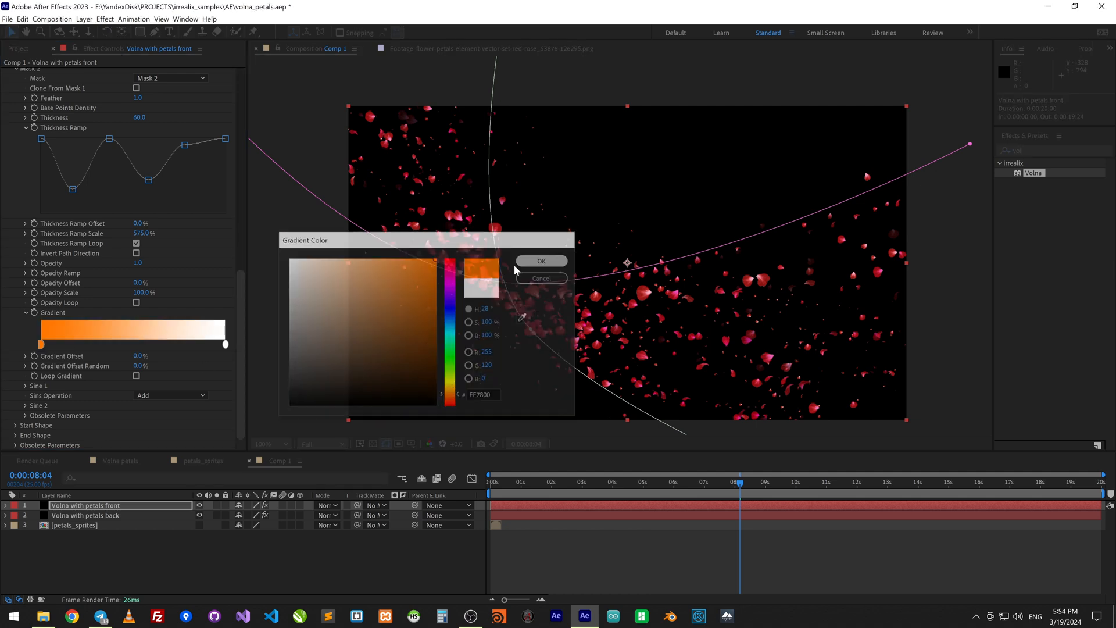
click(541, 261)
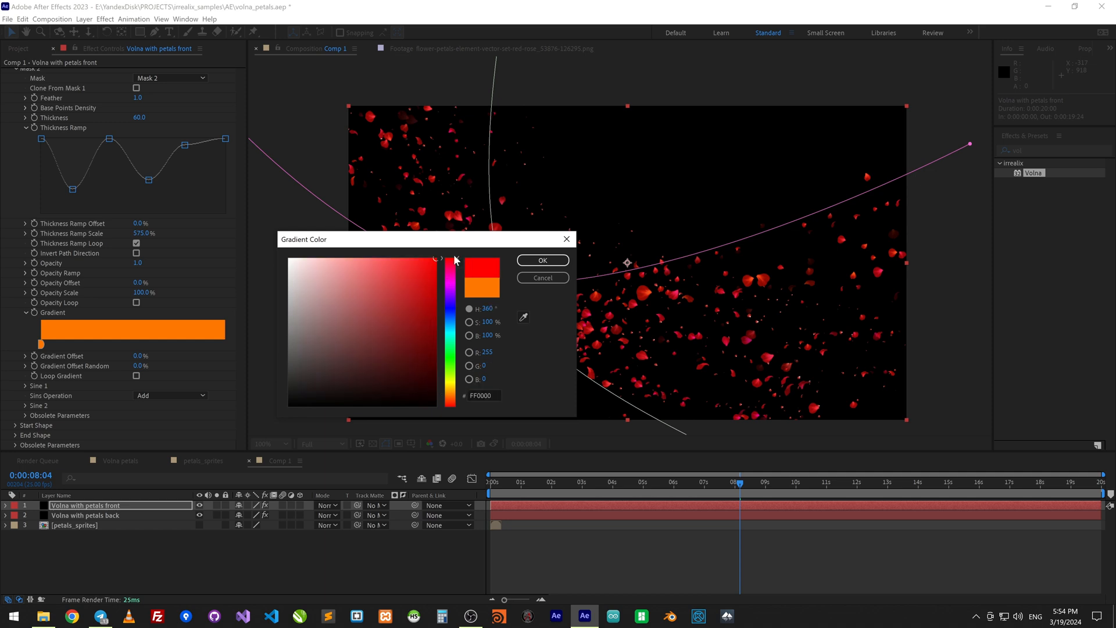
click(542, 260)
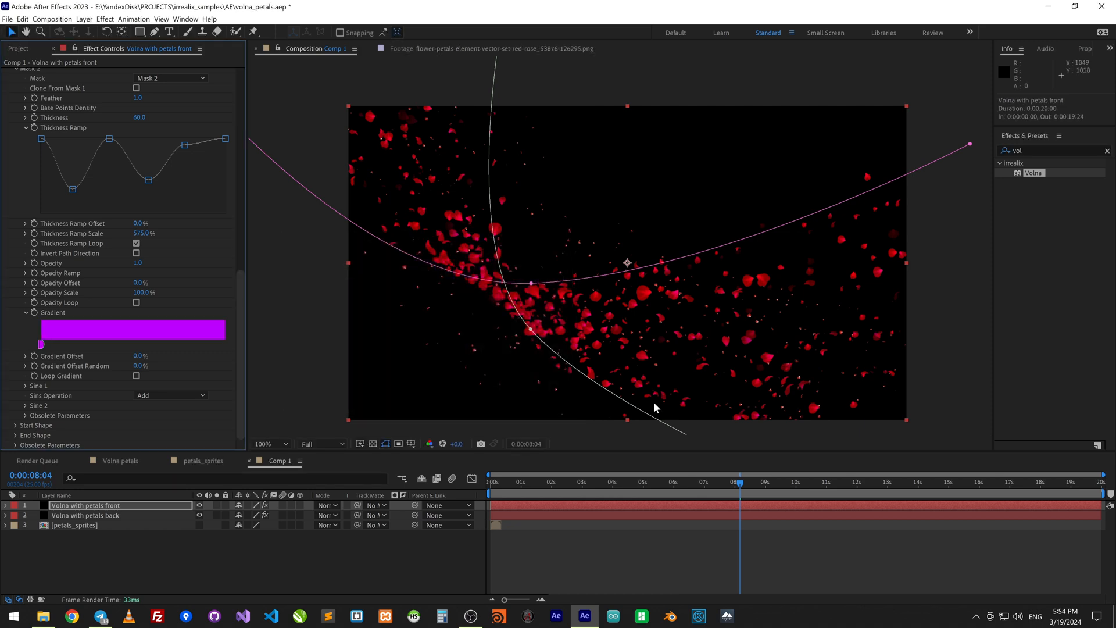
Step: Check the tint on other frames and confirm a violet gradient colour for Mask 2
click(578, 482)
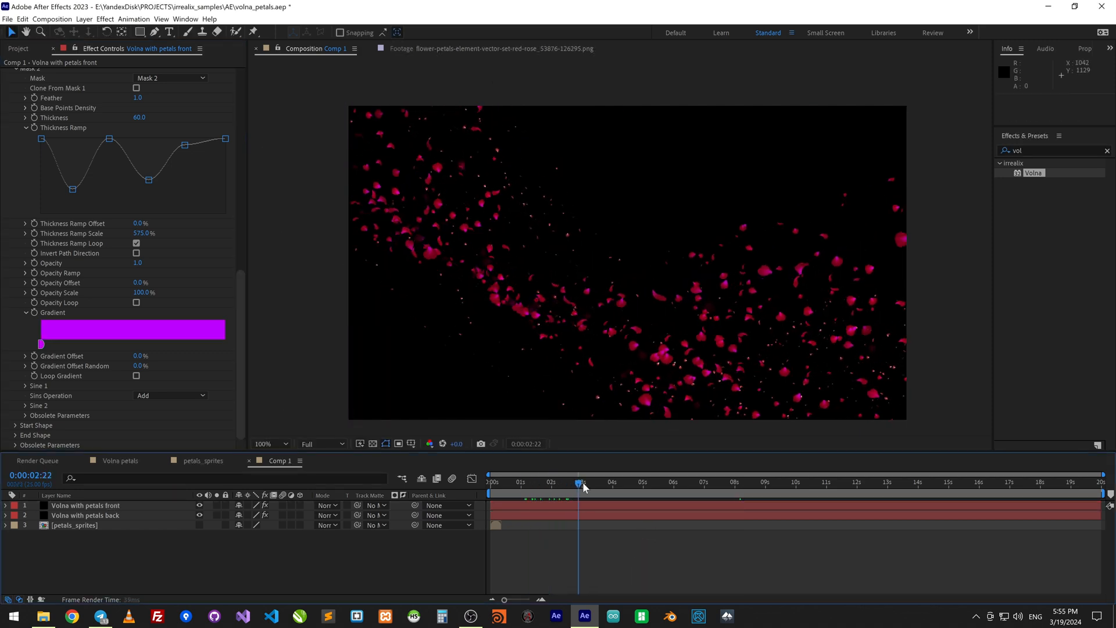
click(633, 482)
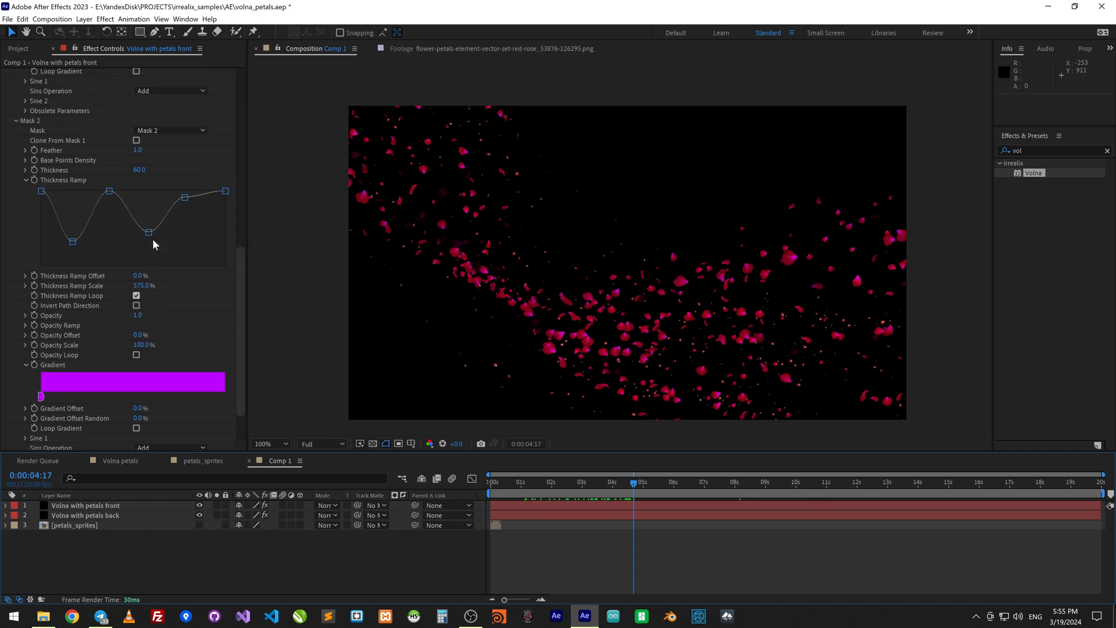
scroll(down, 3)
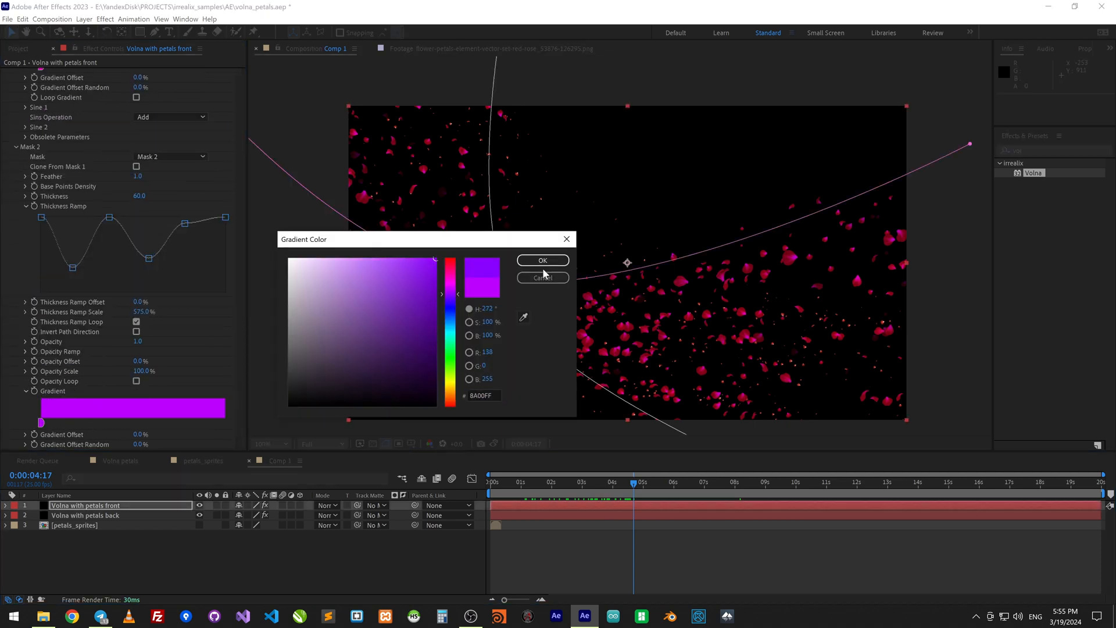
click(543, 260)
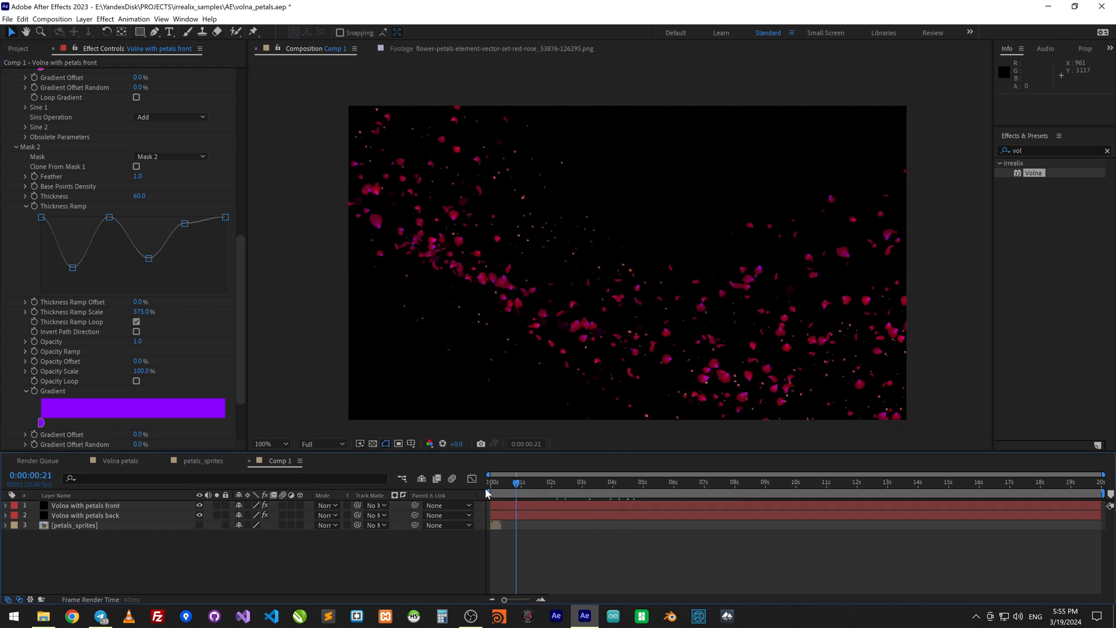